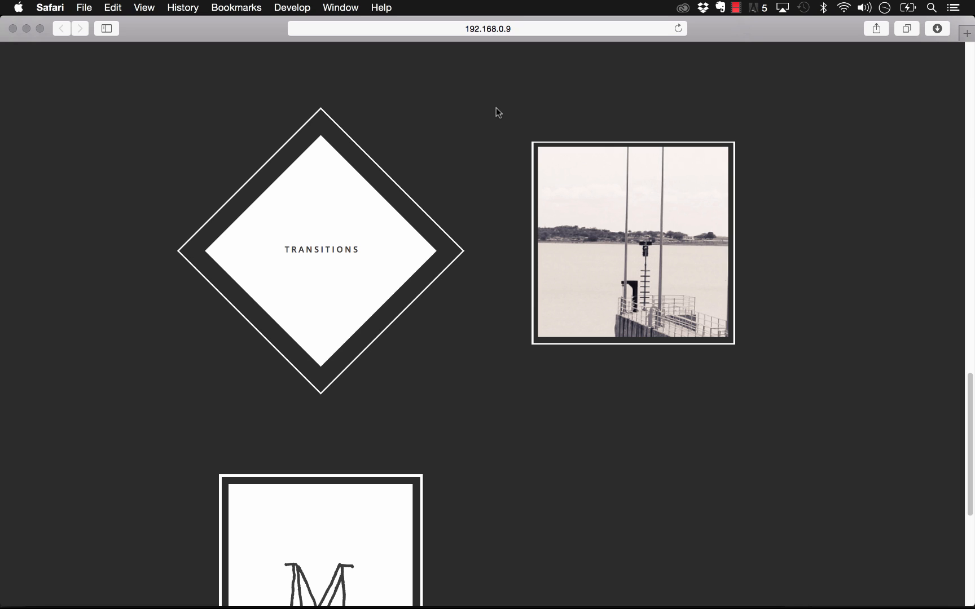
pyautogui.moveTo(453, 118)
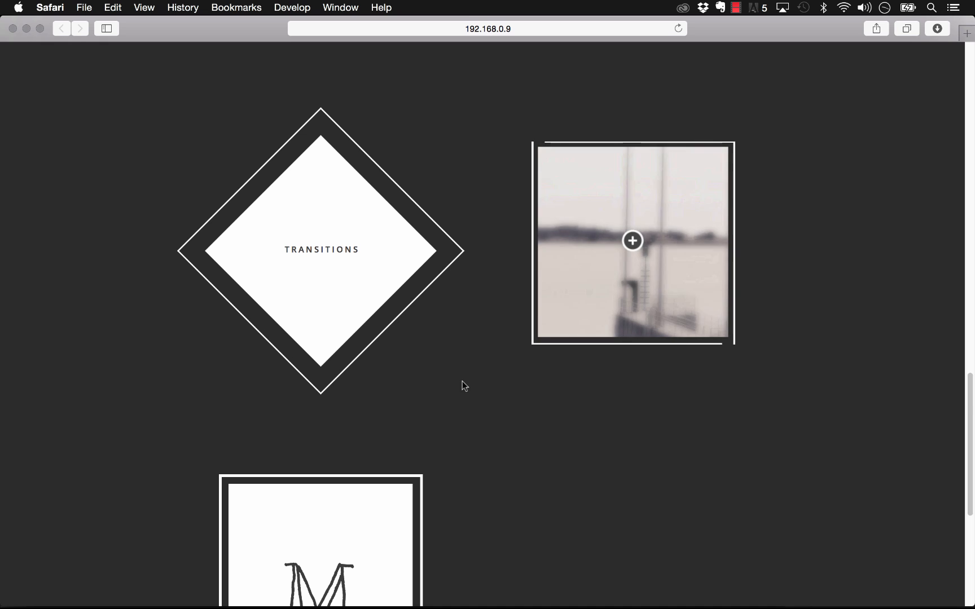
# Return to Muse's Home page design and select the diamond outline group in the TRANSITIONS button
pyautogui.scroll(-3)
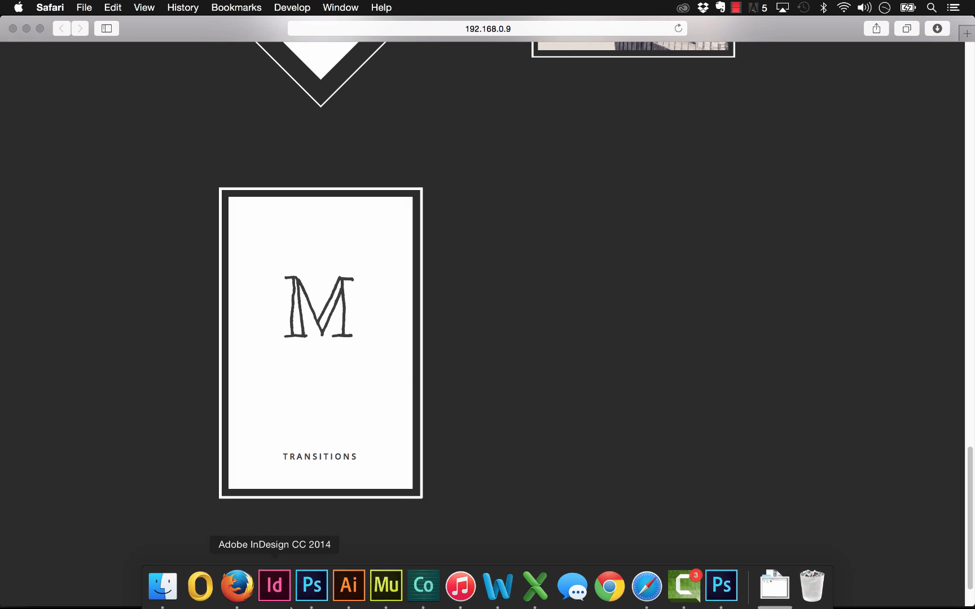
pyautogui.click(386, 586)
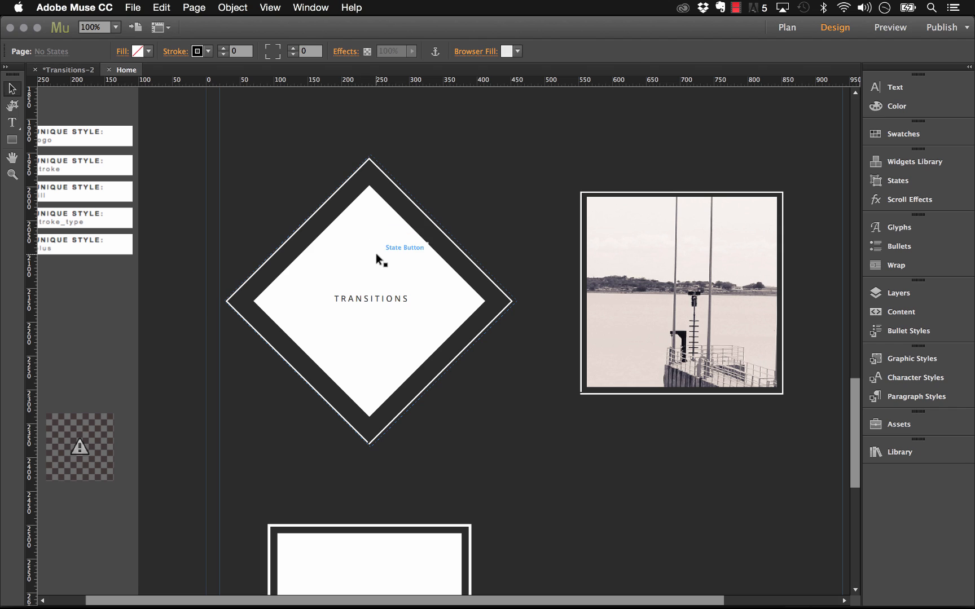
pyautogui.click(378, 263)
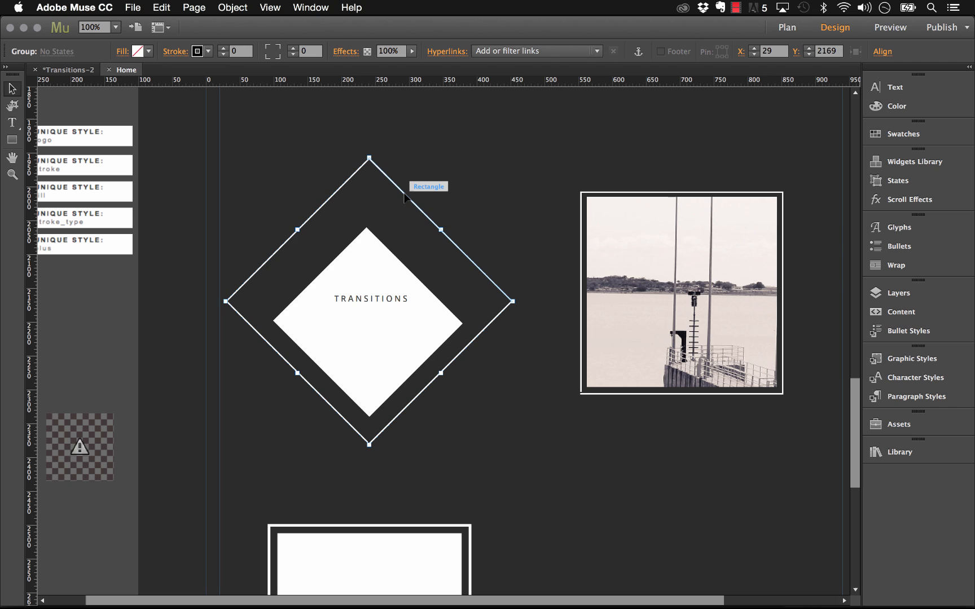
# Ungroup the diamond outline into four line pieces and inspect a line's vertical.svg image fill
pyautogui.rightClick(403, 197)
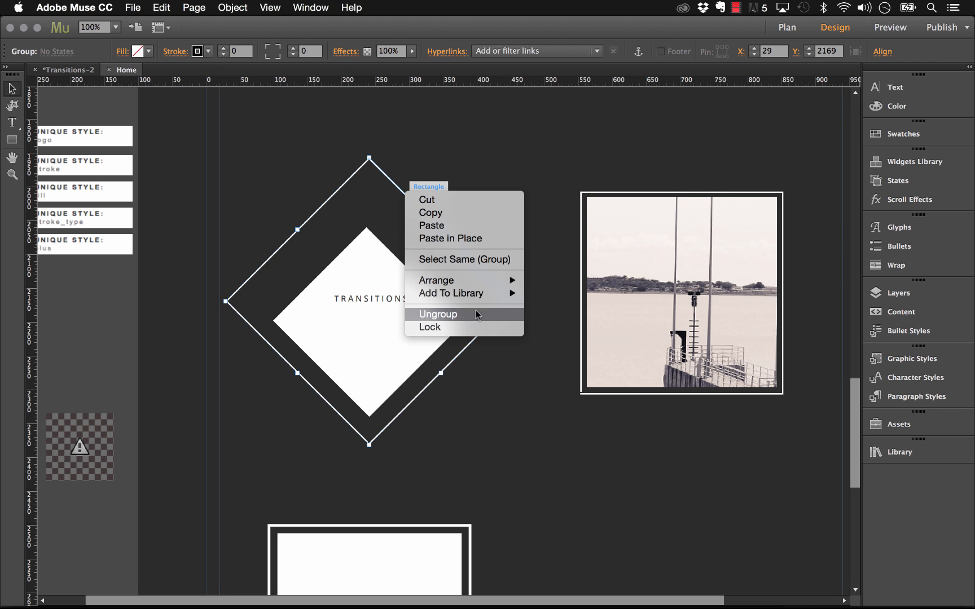
pyautogui.click(438, 315)
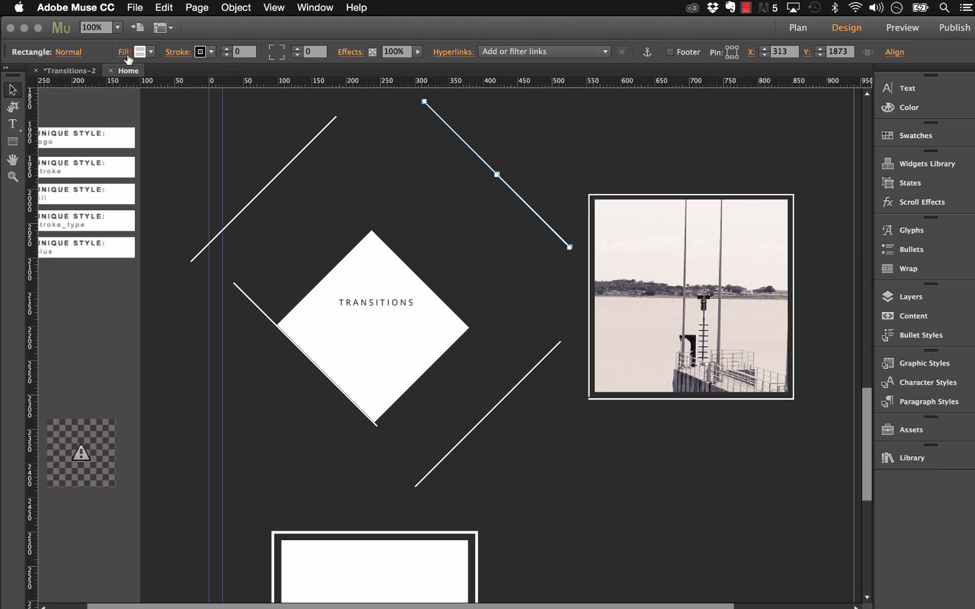
pyautogui.click(149, 51)
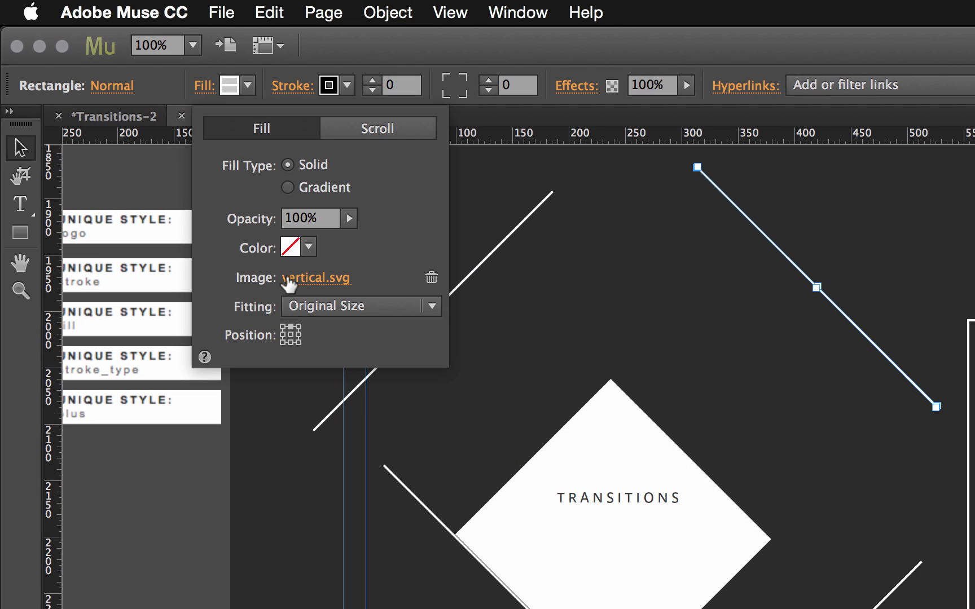
pyautogui.moveTo(317, 285)
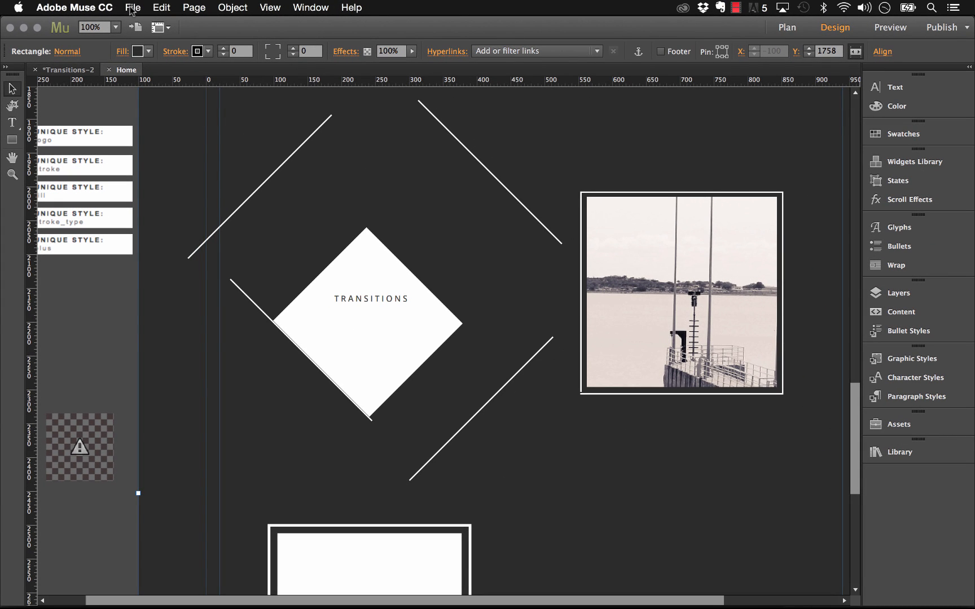
# Create the new site Website-4 using the default 960 px desktop layout
pyautogui.click(134, 7)
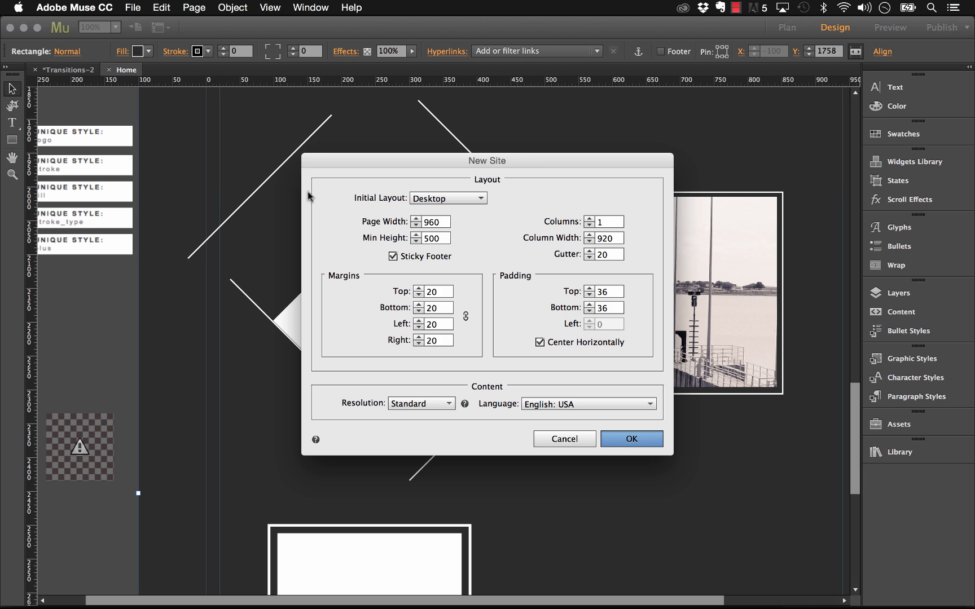
pyautogui.click(632, 439)
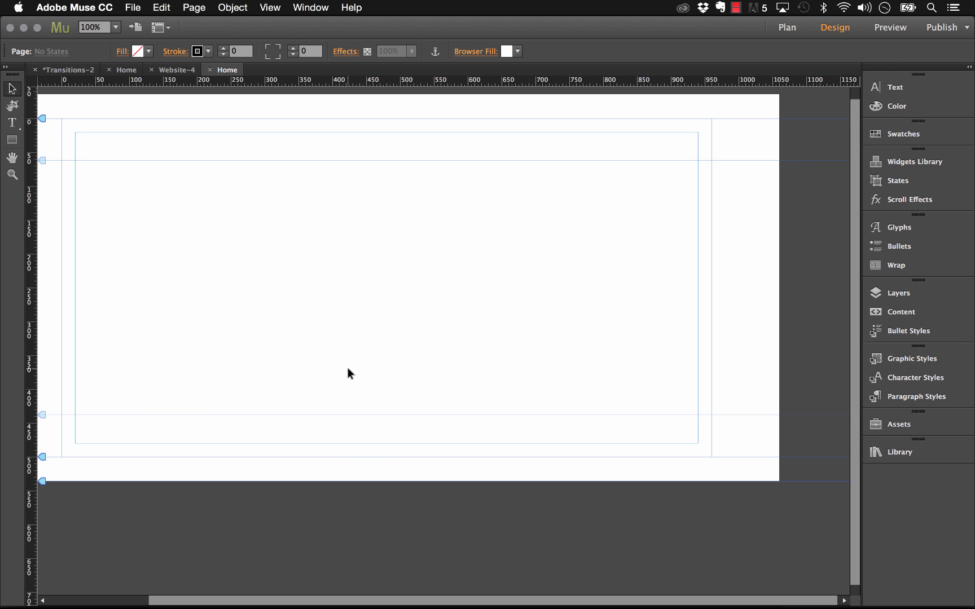
pyautogui.moveTo(195, 251)
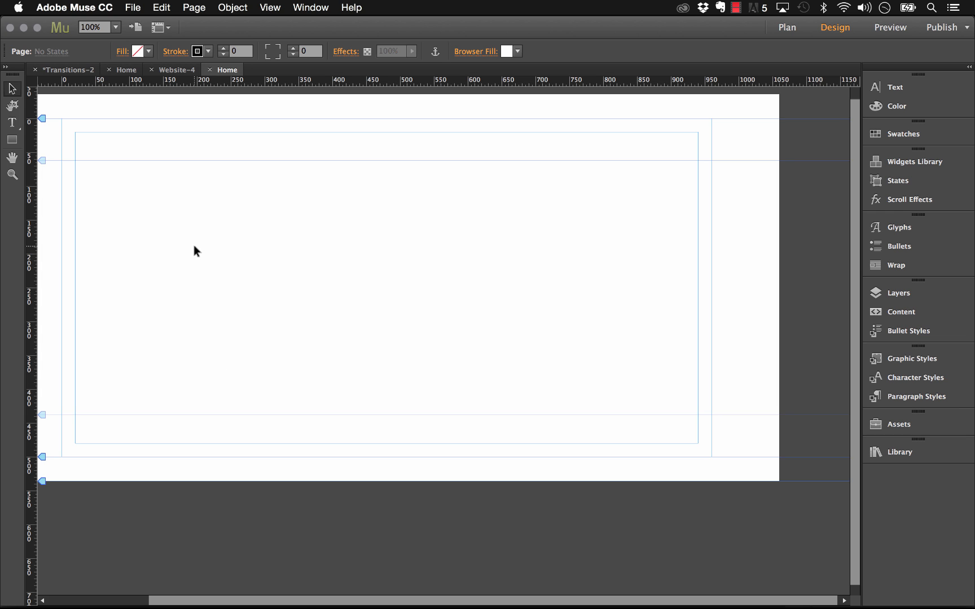
pyautogui.moveTo(316, 590)
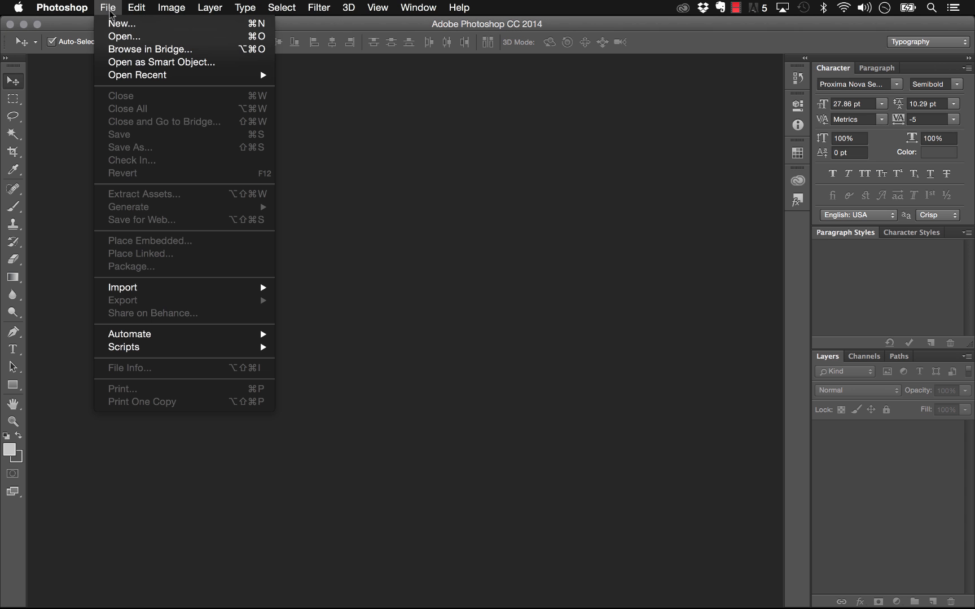
# Create a new white Photoshop document, Untitled-1, 4 px wide and 600 px tall
pyautogui.click(122, 23)
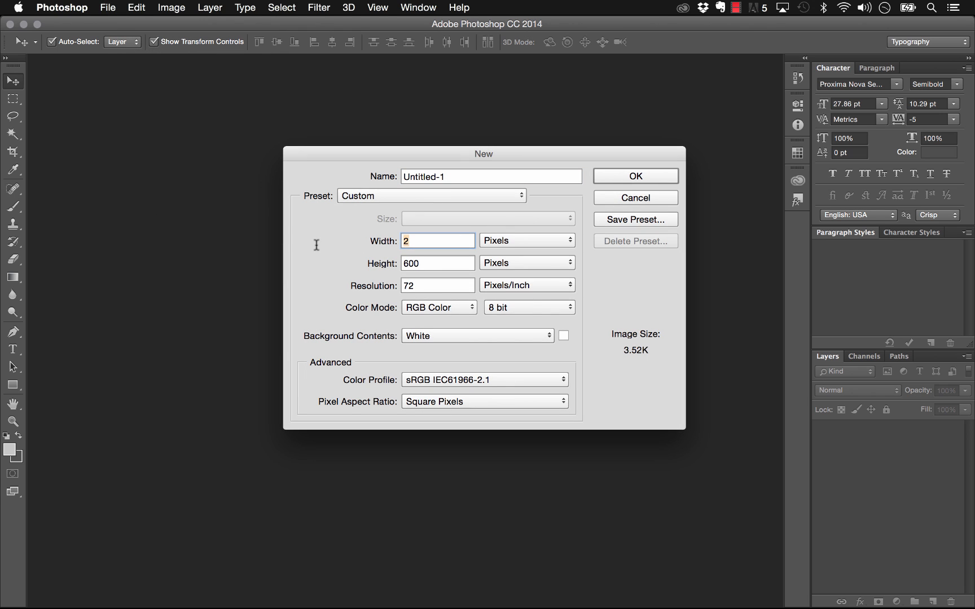
pyautogui.write('4')
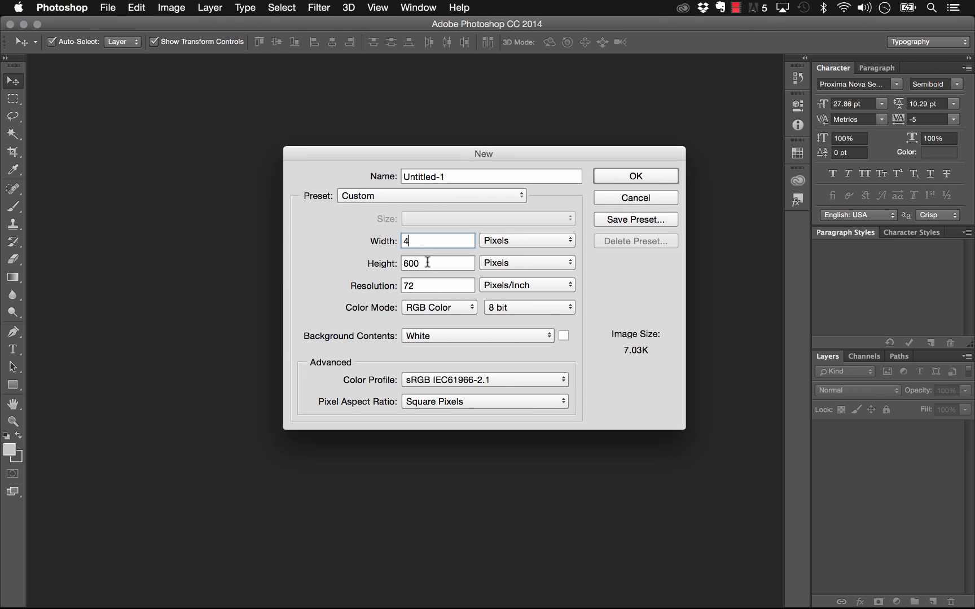
pyautogui.click(426, 262)
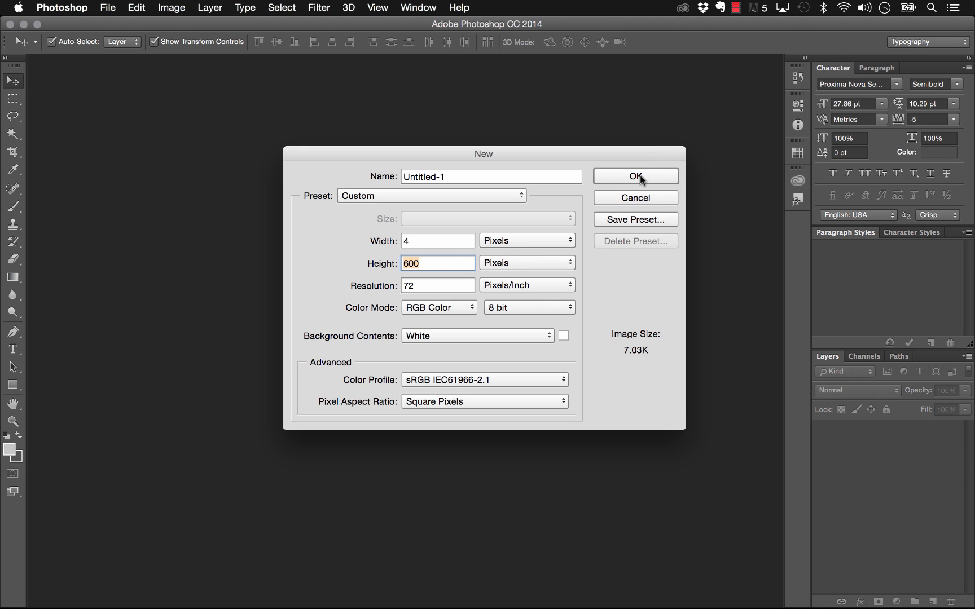
pyautogui.click(635, 176)
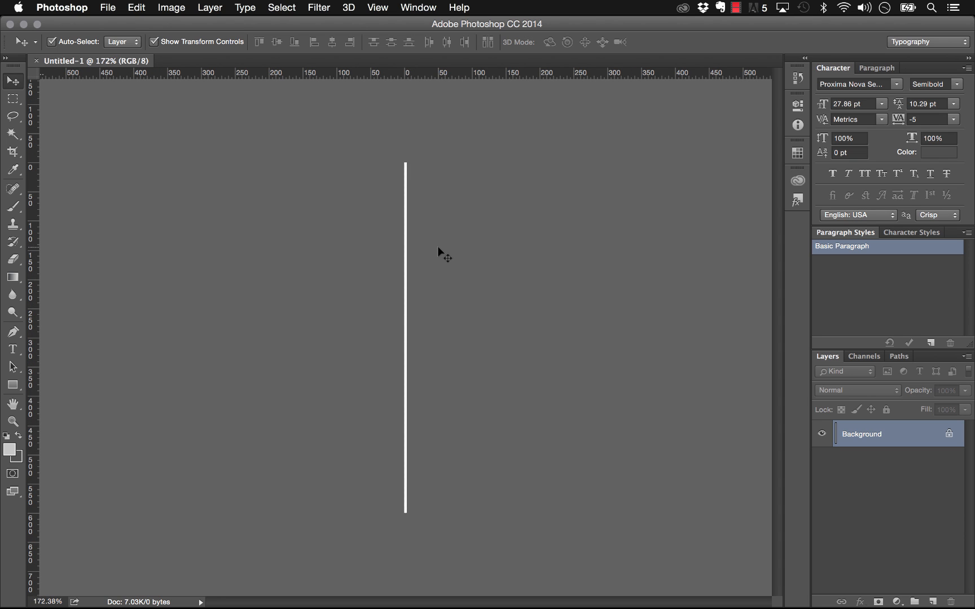
# Draw black rectangle shapes over the 4×600 strip, leaving a short white middle gap
pyautogui.click(12, 385)
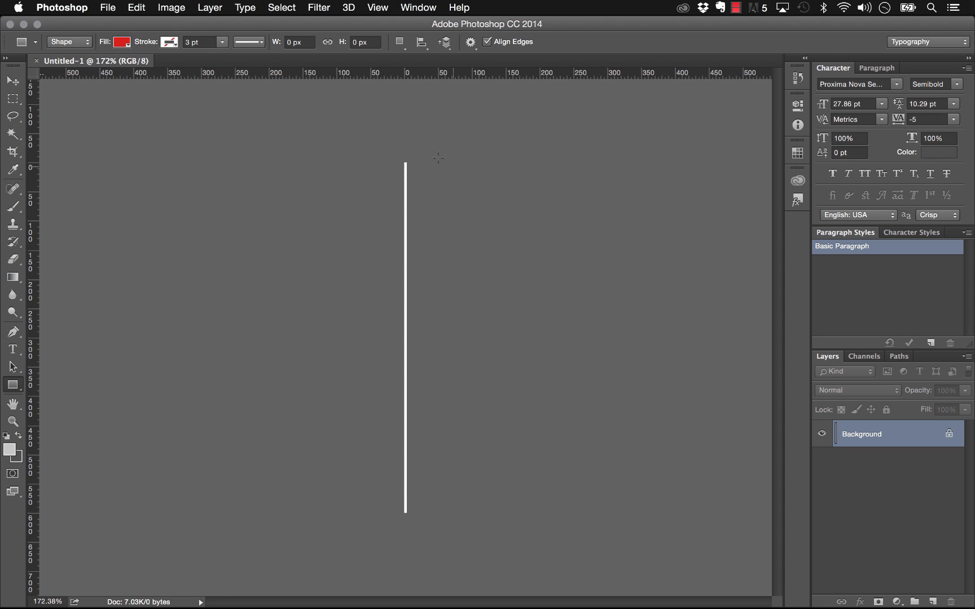
pyautogui.moveTo(406, 160); pyautogui.dragTo(420, 256)
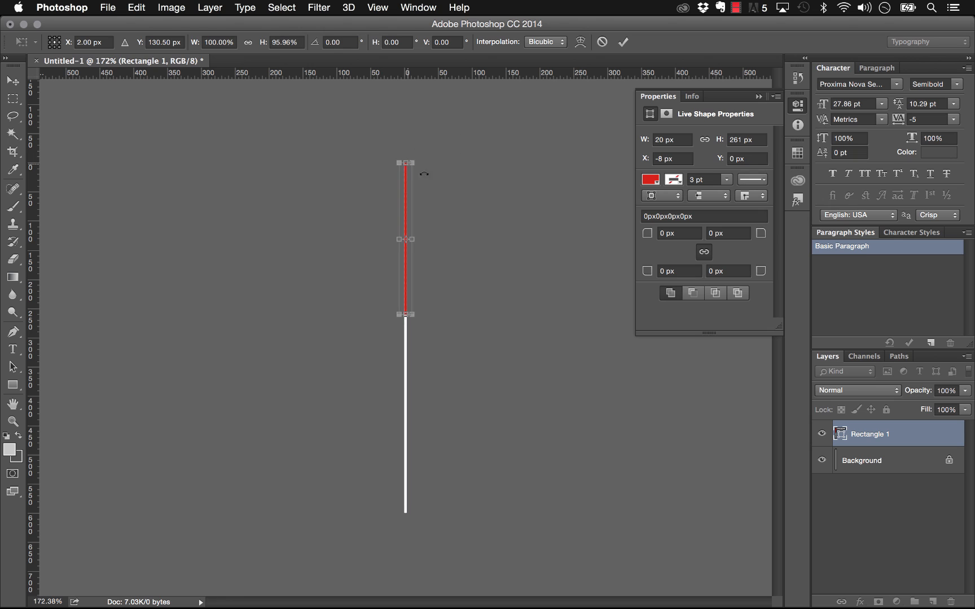
pyautogui.click(11, 82)
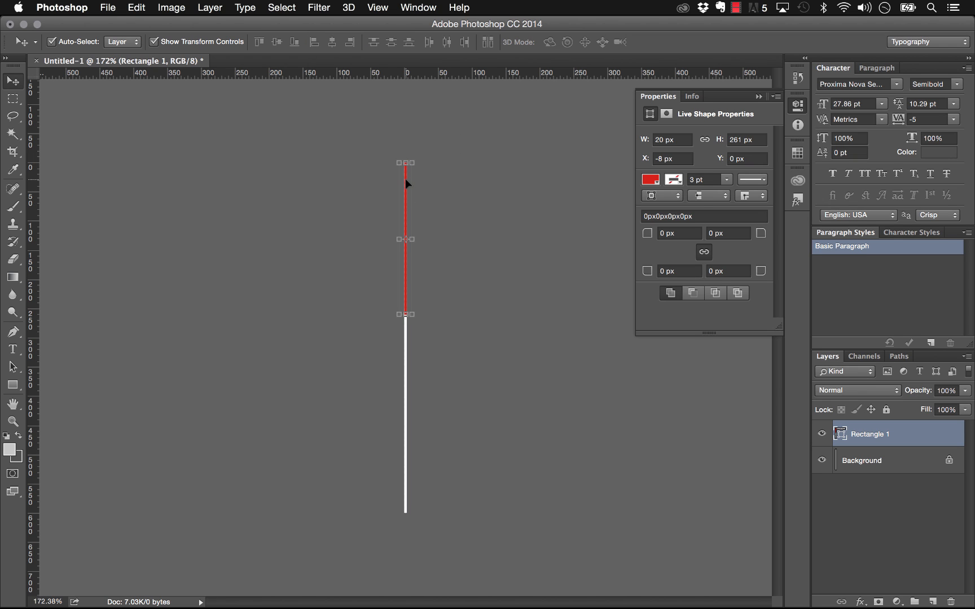
pyautogui.click(647, 179)
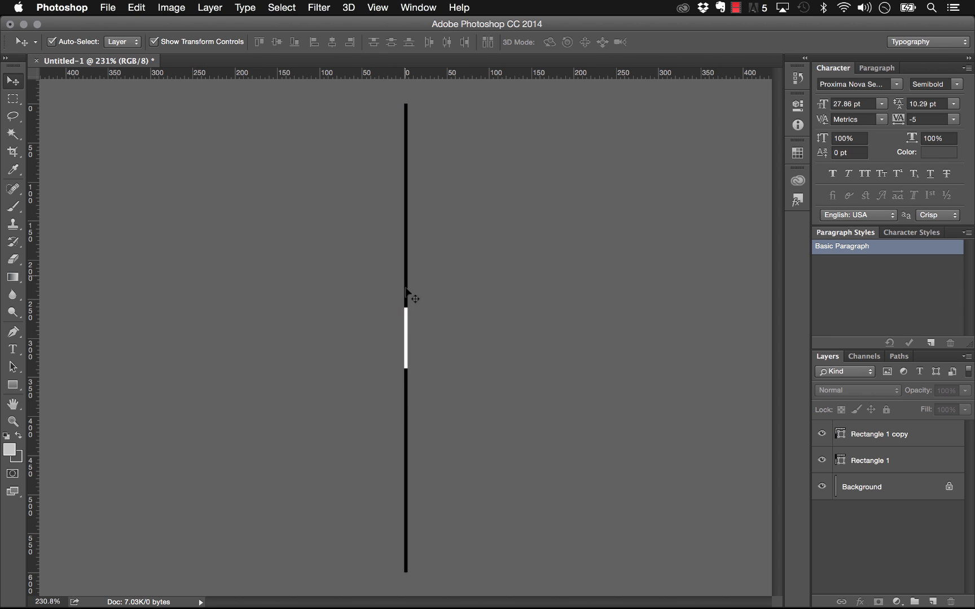
pyautogui.moveTo(428, 337)
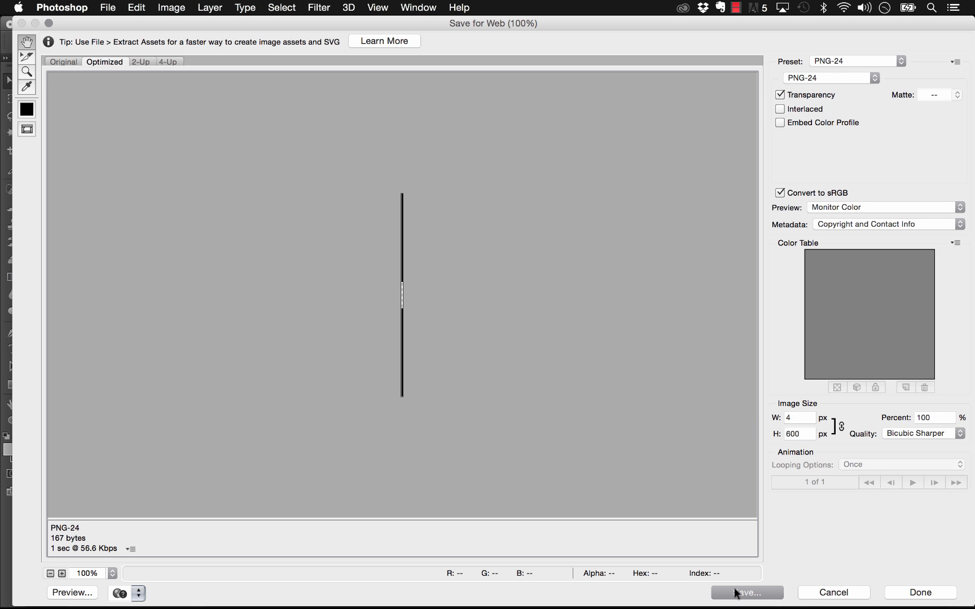
# Hide the Background layer so the strip's middle gap becomes transparent
pyautogui.click(745, 592)
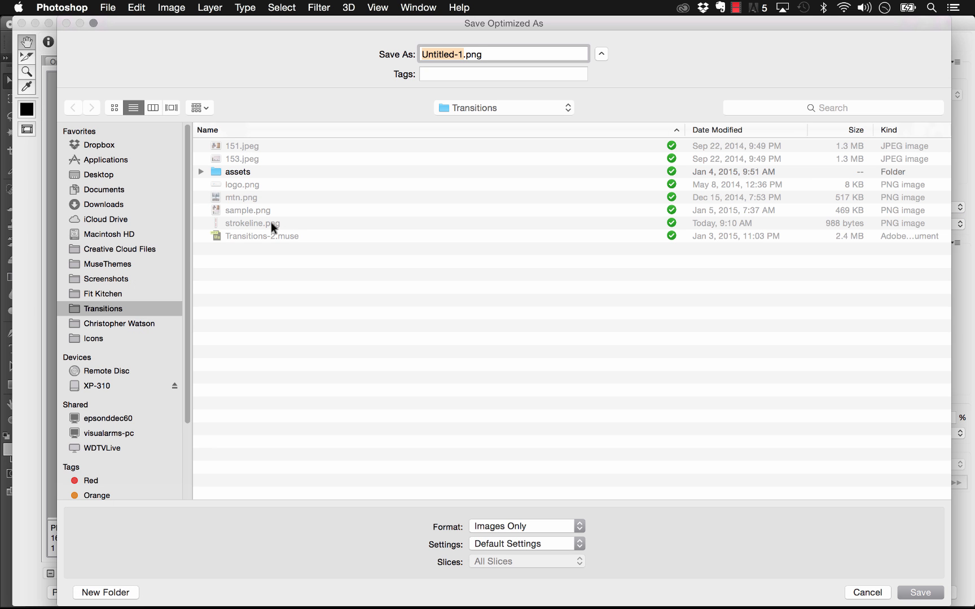
pyautogui.moveTo(448, 74)
pyautogui.write('transparent_')
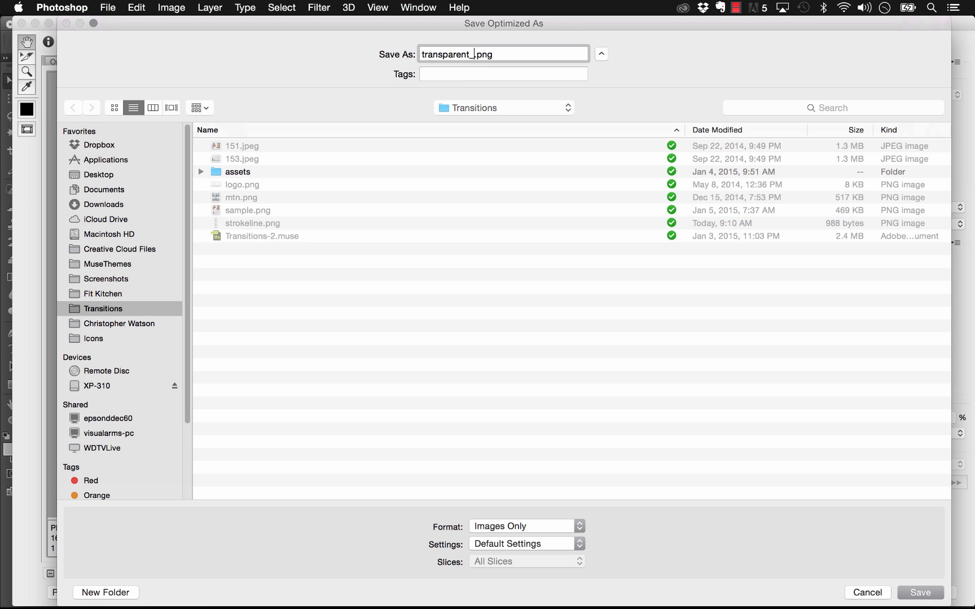
pyautogui.click(925, 592)
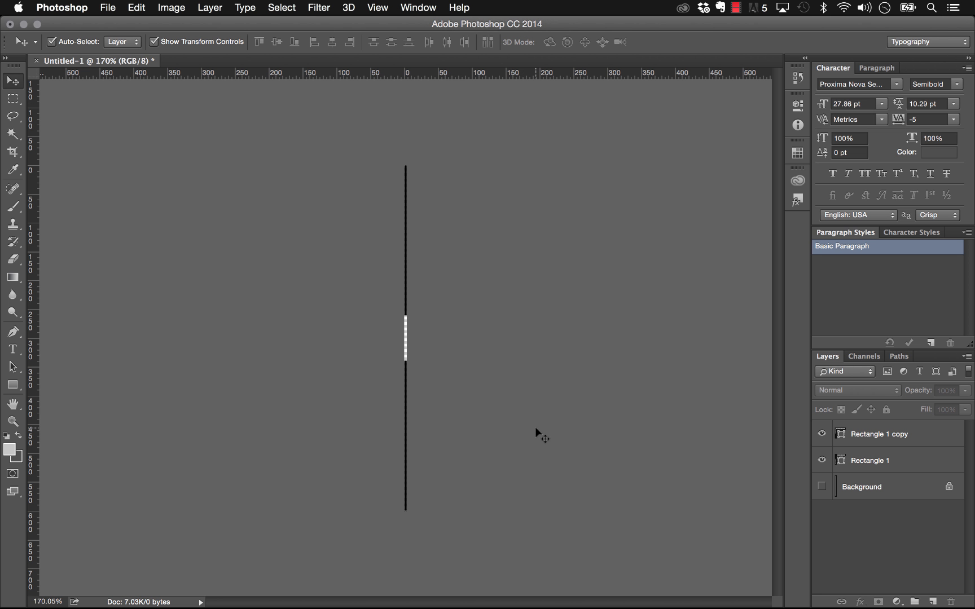
pyautogui.moveTo(311, 588)
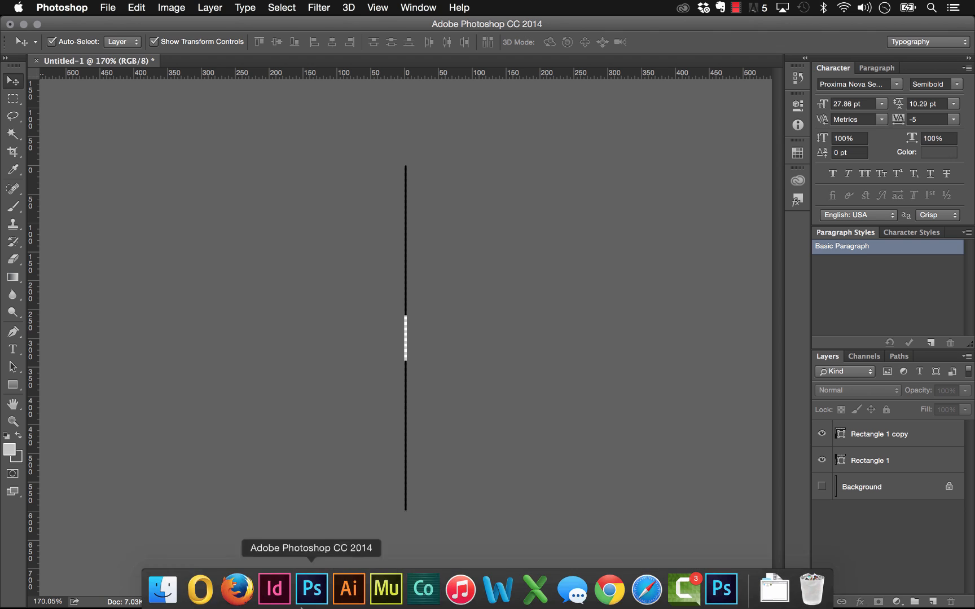
# Draw a thin 4 px wide rectangle on the Home page and set its height to 300
pyautogui.click(386, 590)
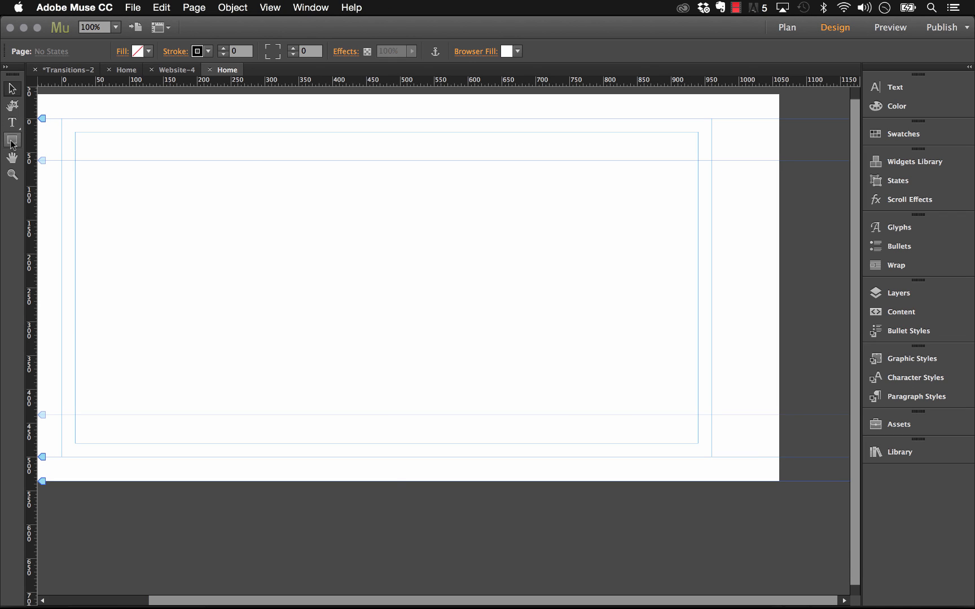
pyautogui.click(12, 140)
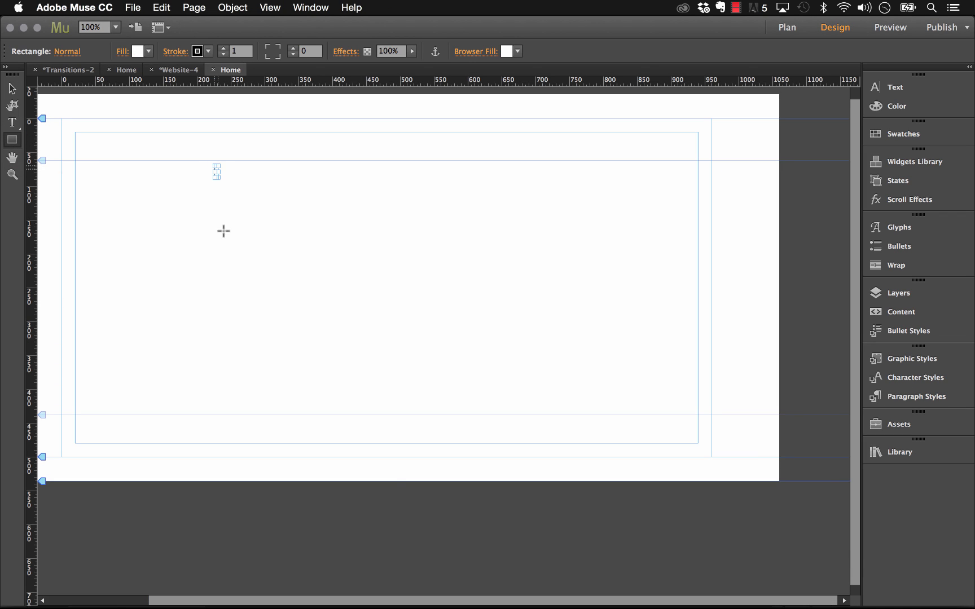
pyautogui.moveTo(217, 163); pyautogui.dragTo(223, 394)
pyautogui.write('4')
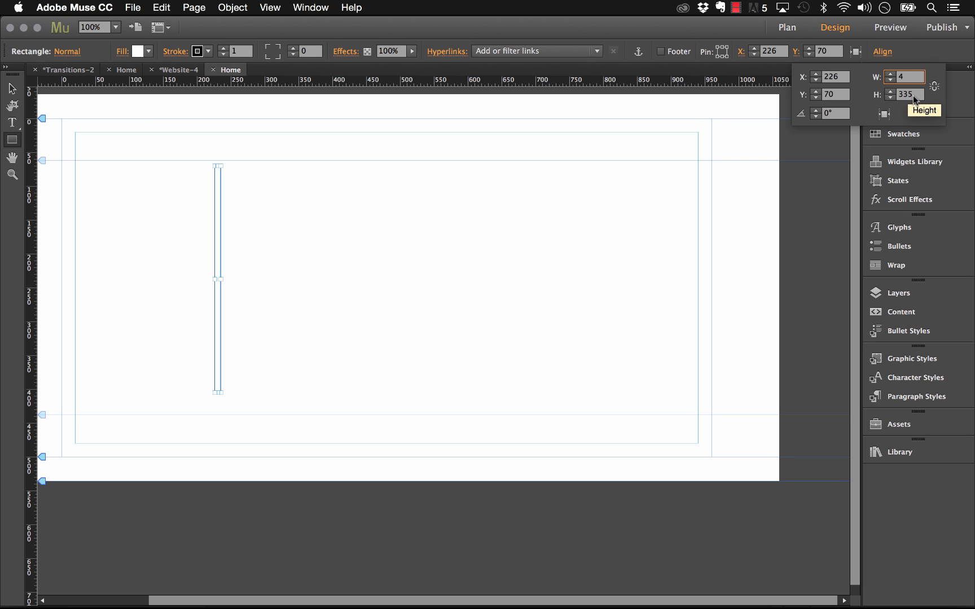
pyautogui.click(910, 95)
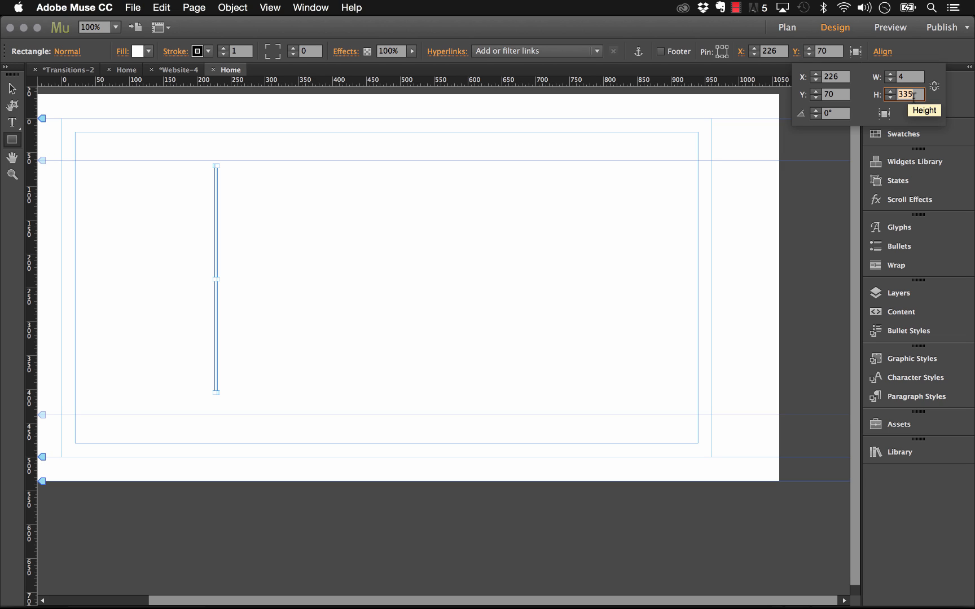
pyautogui.write('300')
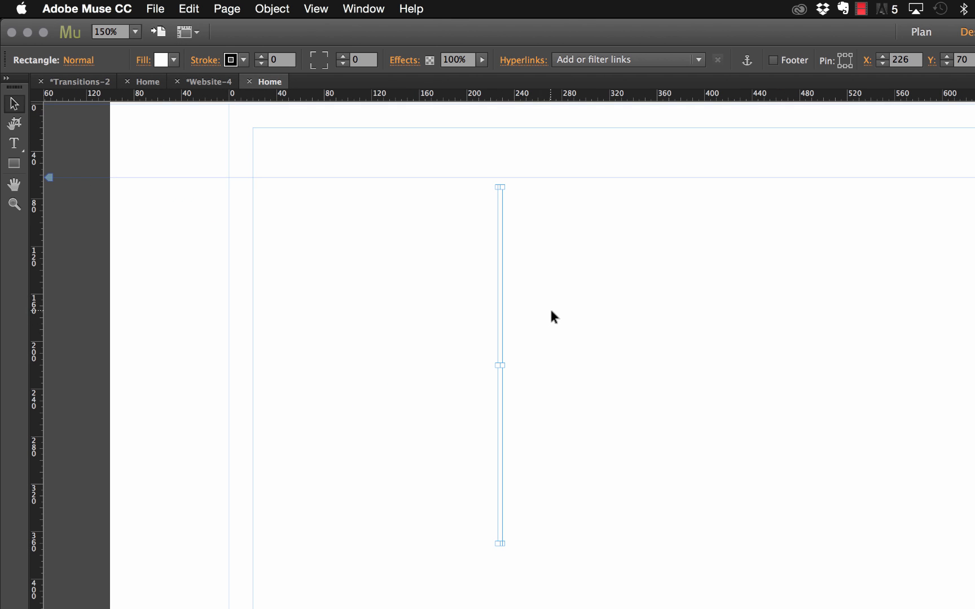
pyautogui.moveTo(248, 154)
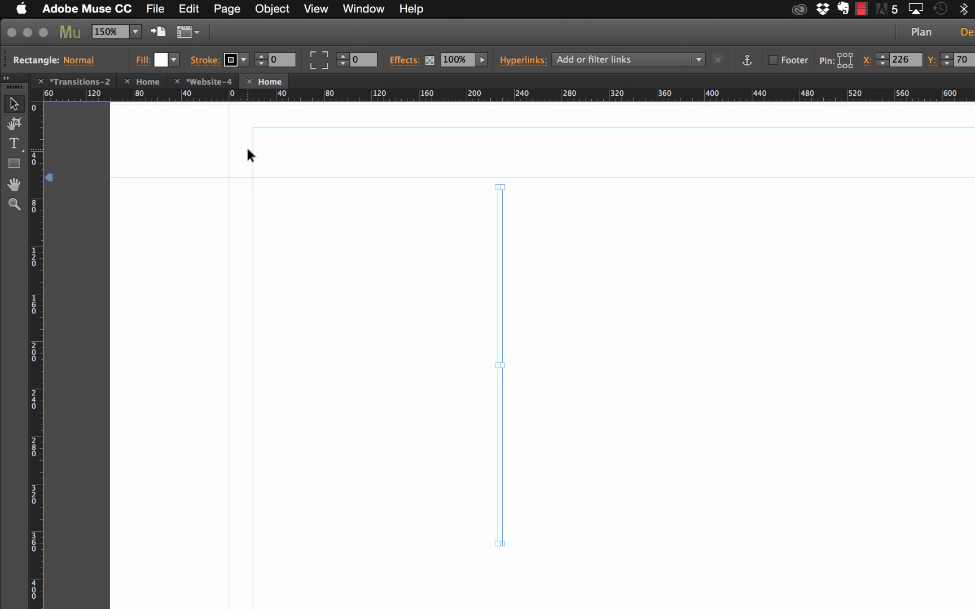
# Fill the thin rectangle with the transparent_stroke image and trim it to about 255 px tall
pyautogui.click(166, 60)
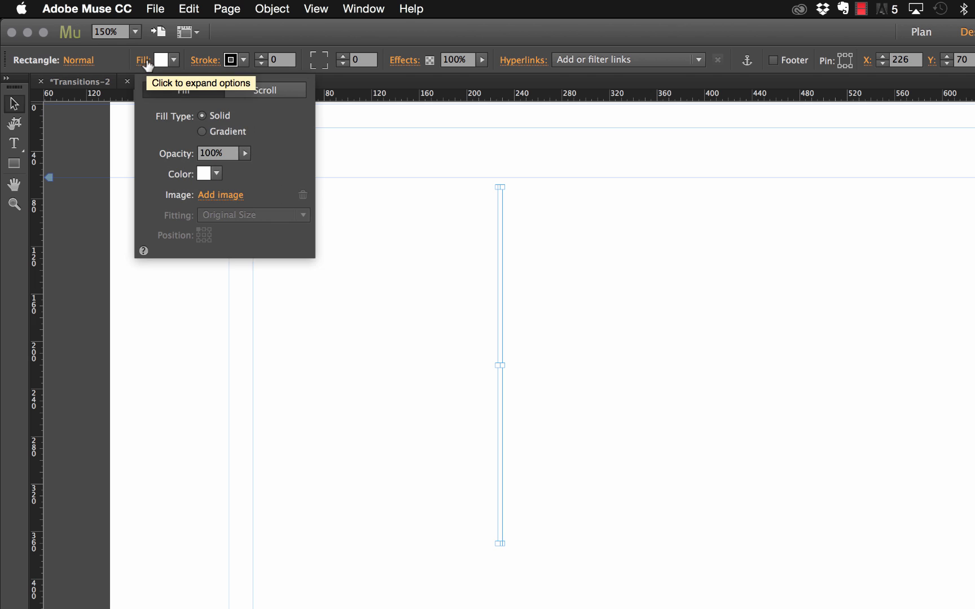
pyautogui.click(221, 195)
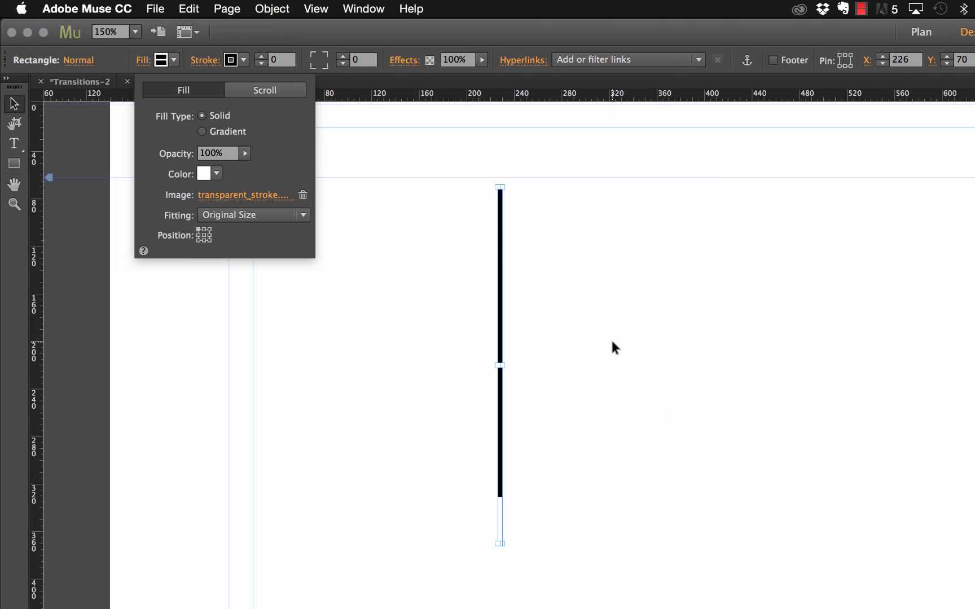
pyautogui.moveTo(249, 253)
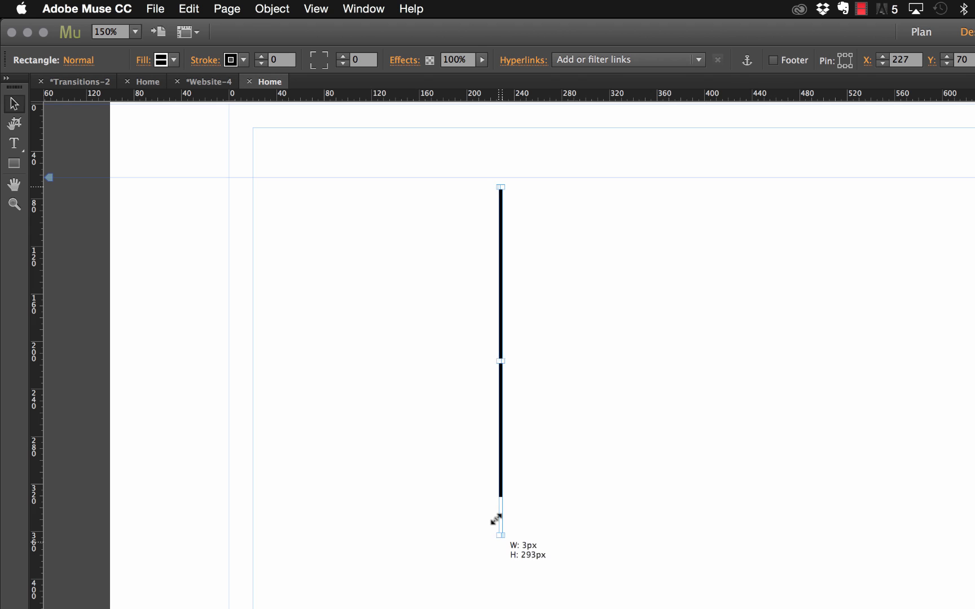
pyautogui.moveTo(498, 521); pyautogui.dragTo(498, 491)
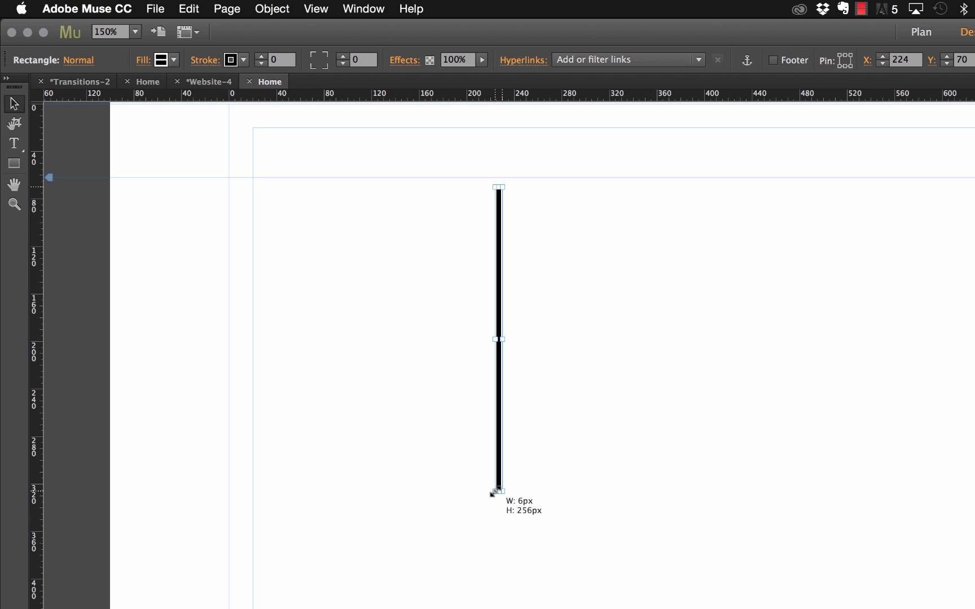
pyautogui.moveTo(498, 490); pyautogui.dragTo(499, 489)
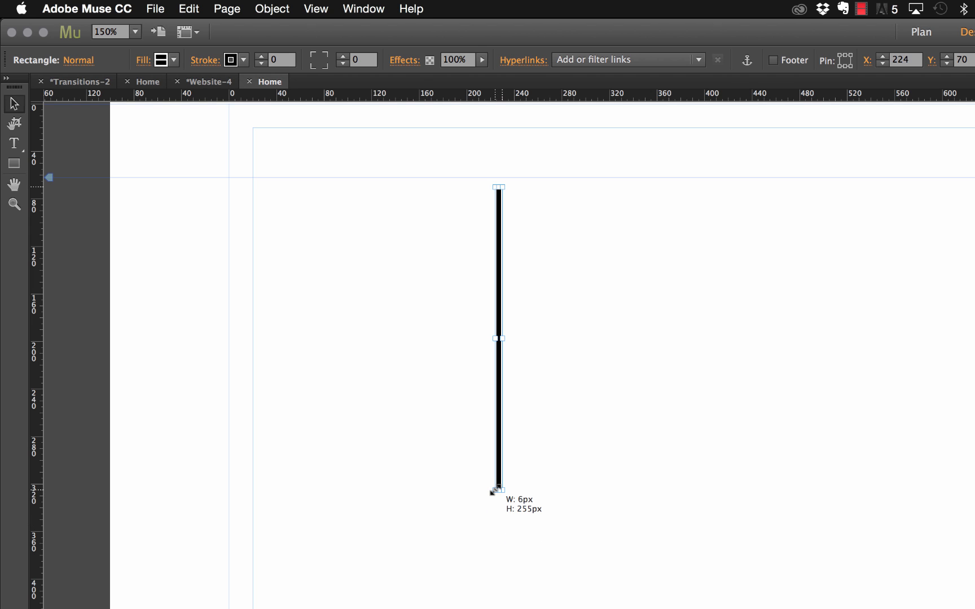
pyautogui.moveTo(500, 490); pyautogui.dragTo(498, 489)
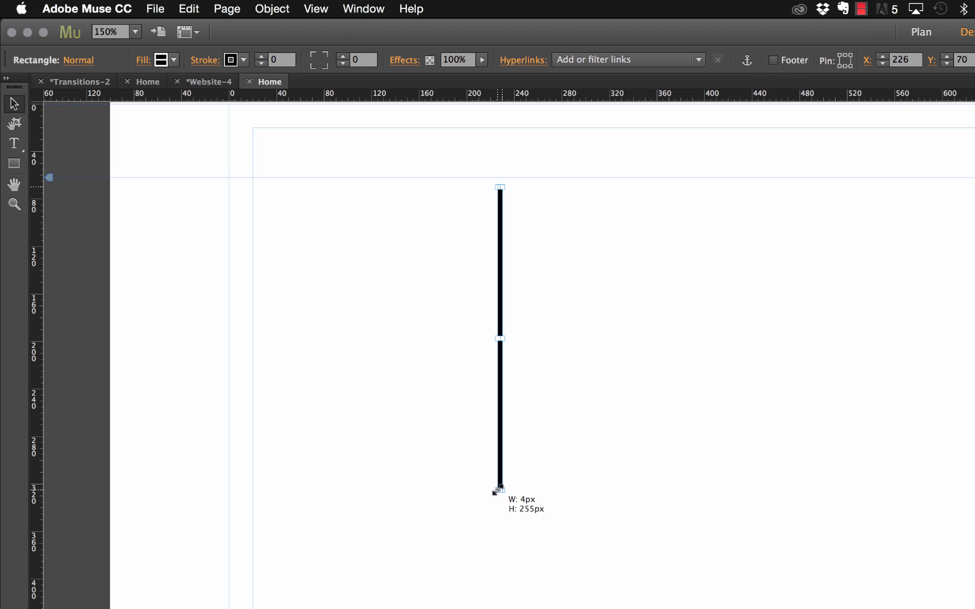
pyautogui.moveTo(498, 489); pyautogui.dragTo(498, 486)
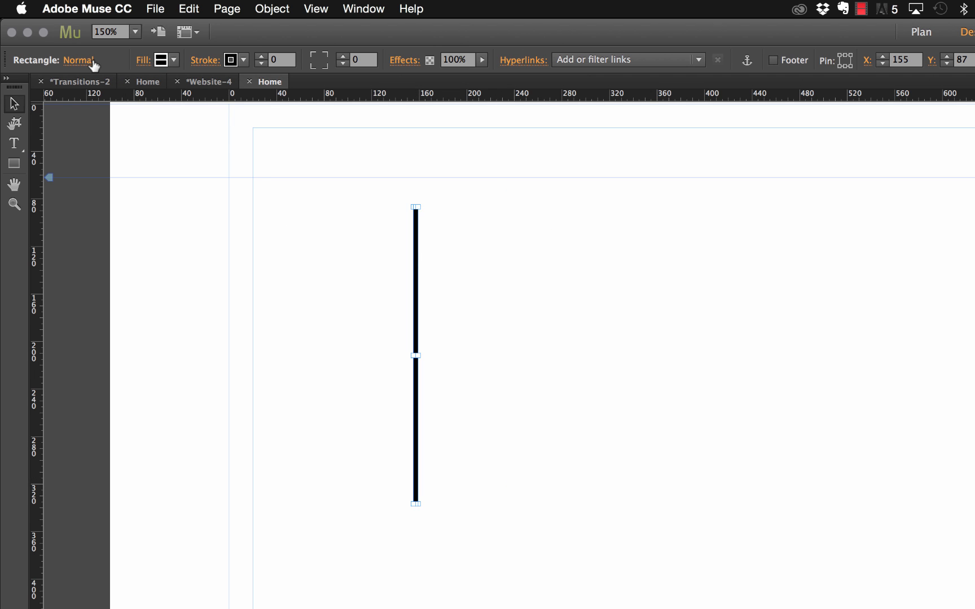
pyautogui.click(85, 60)
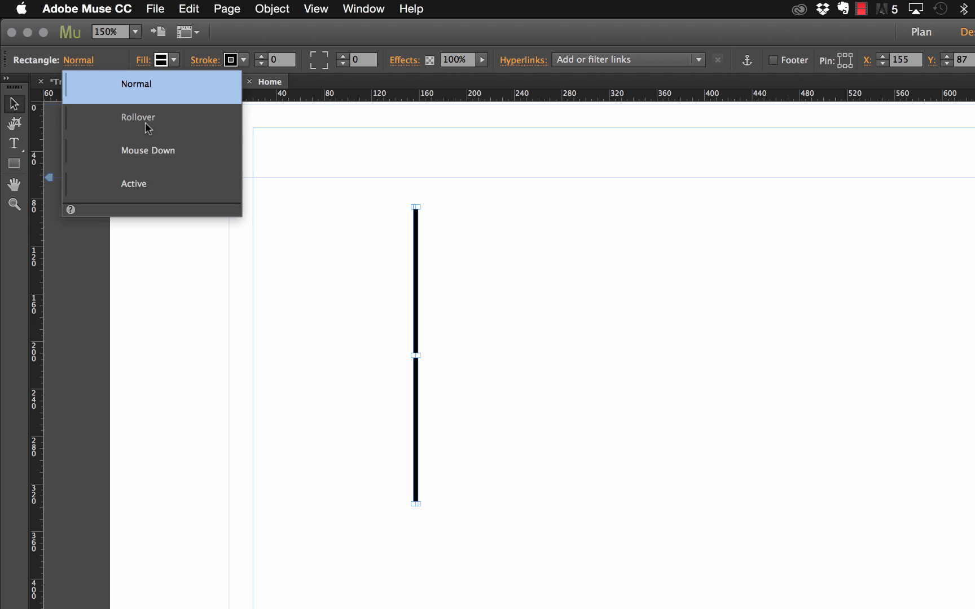
pyautogui.click(138, 118)
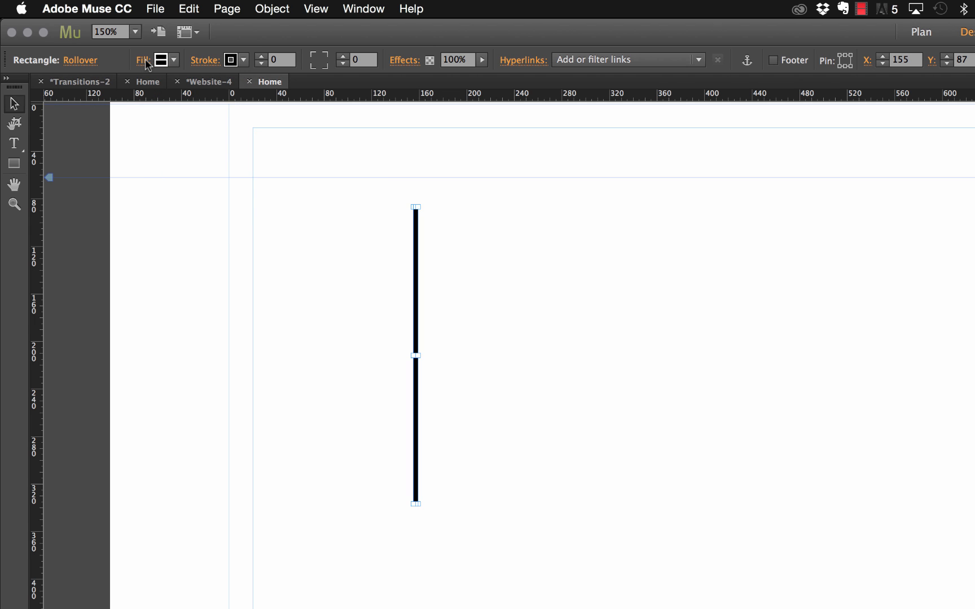
pyautogui.click(170, 60)
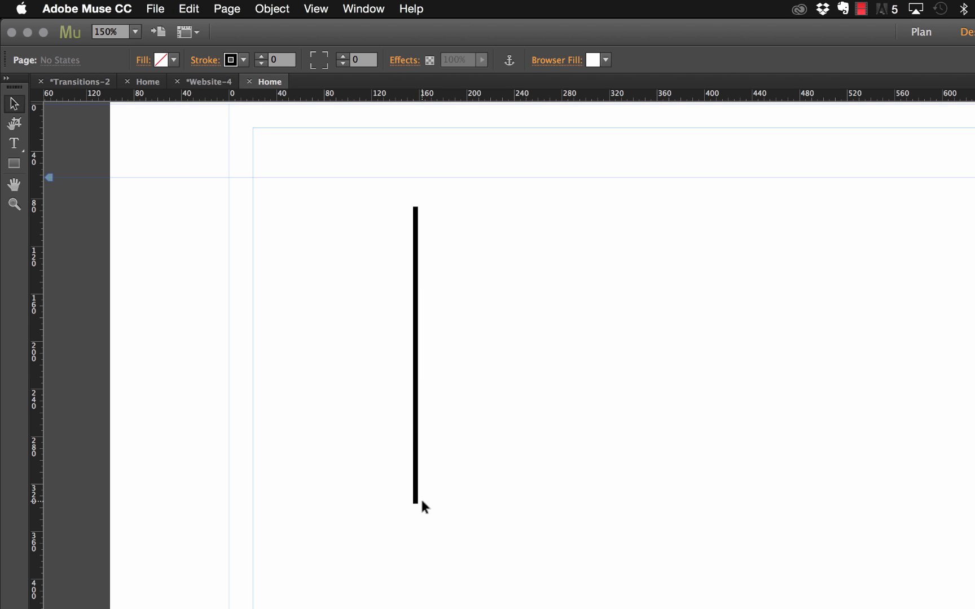
pyautogui.moveTo(421, 248)
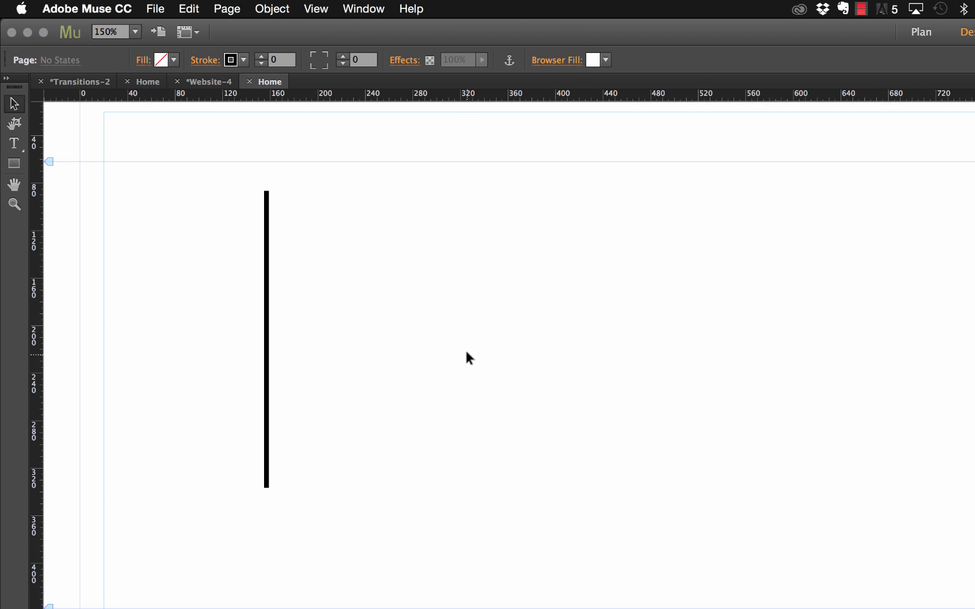
# Zoom to 125%, place the ghost_btn_round widget at the top, and select the black line
pyautogui.click(133, 32)
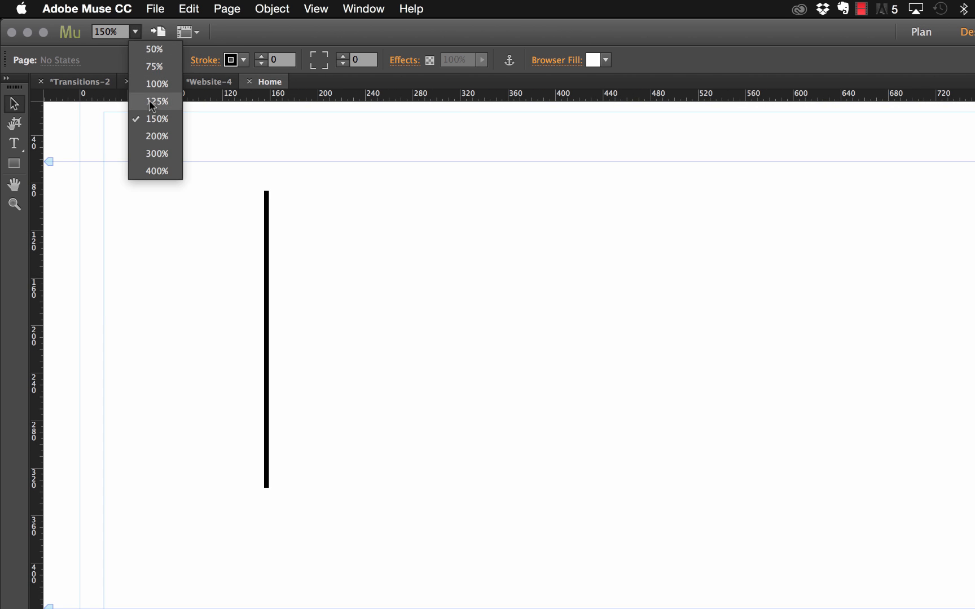
pyautogui.click(156, 101)
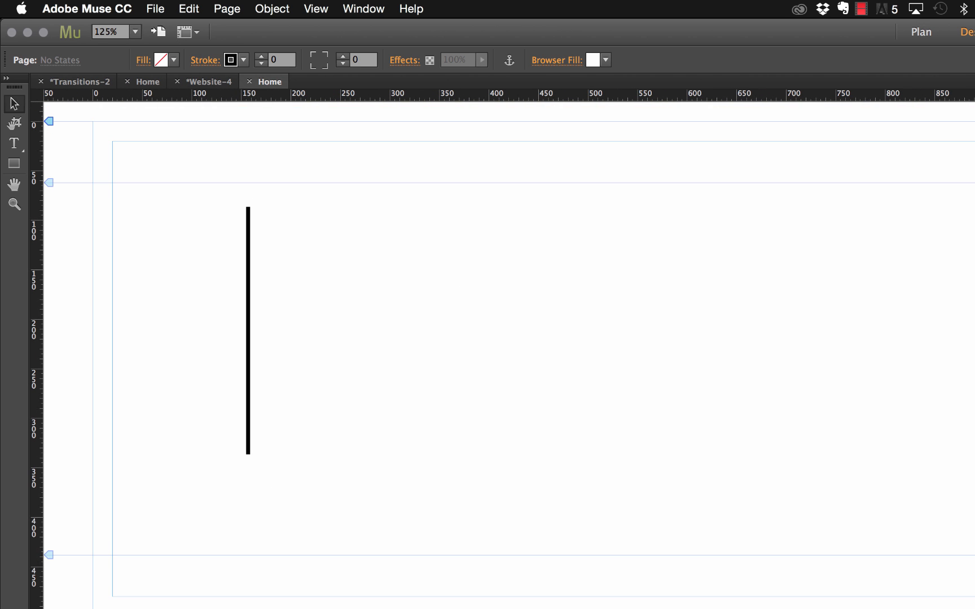
pyautogui.click(897, 452)
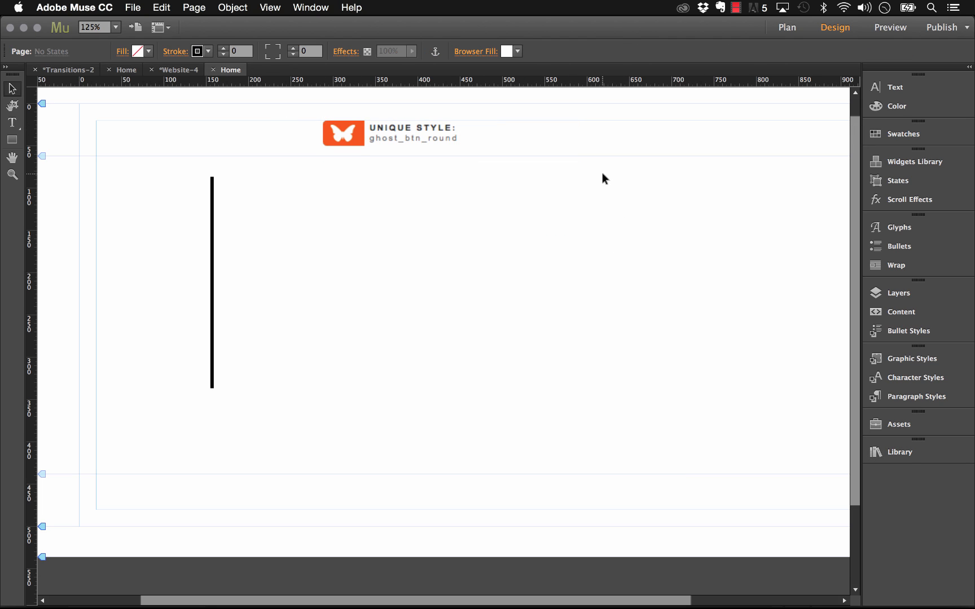
pyautogui.click(410, 134)
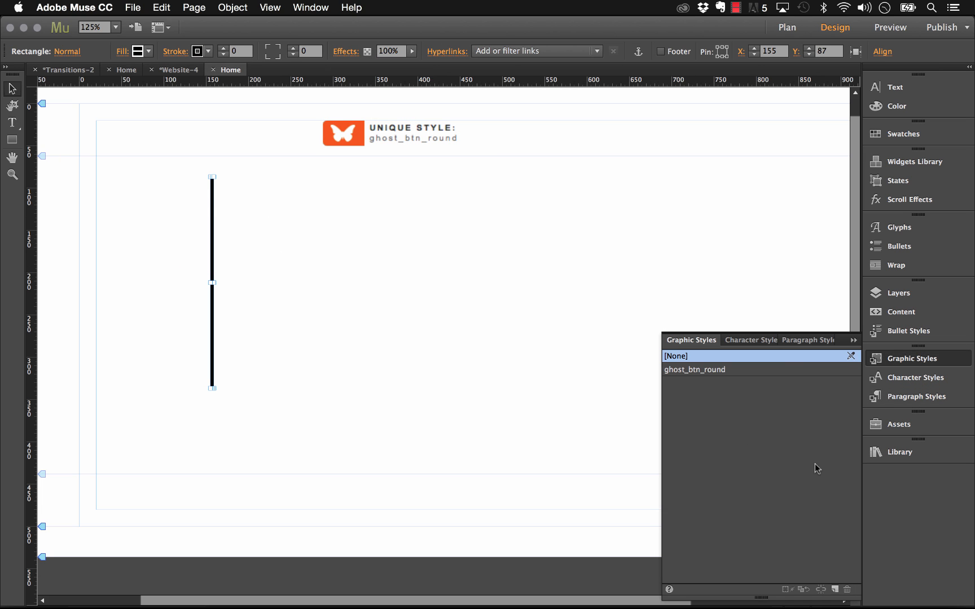
# Add a new graphic style named 'stroke' from the selected line's appearance
pyautogui.click(836, 590)
pyautogui.write('bo')
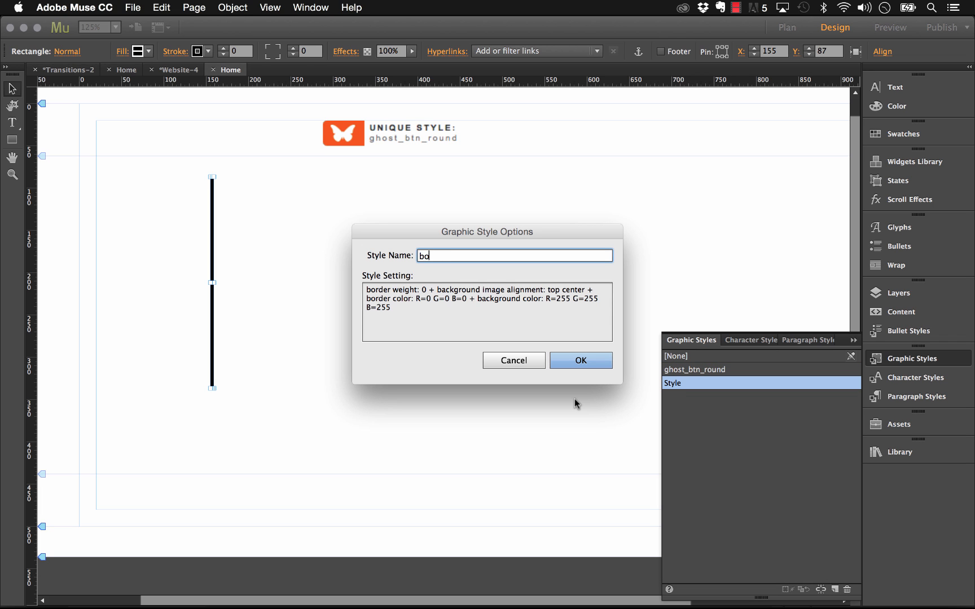
pyautogui.write('stroke')
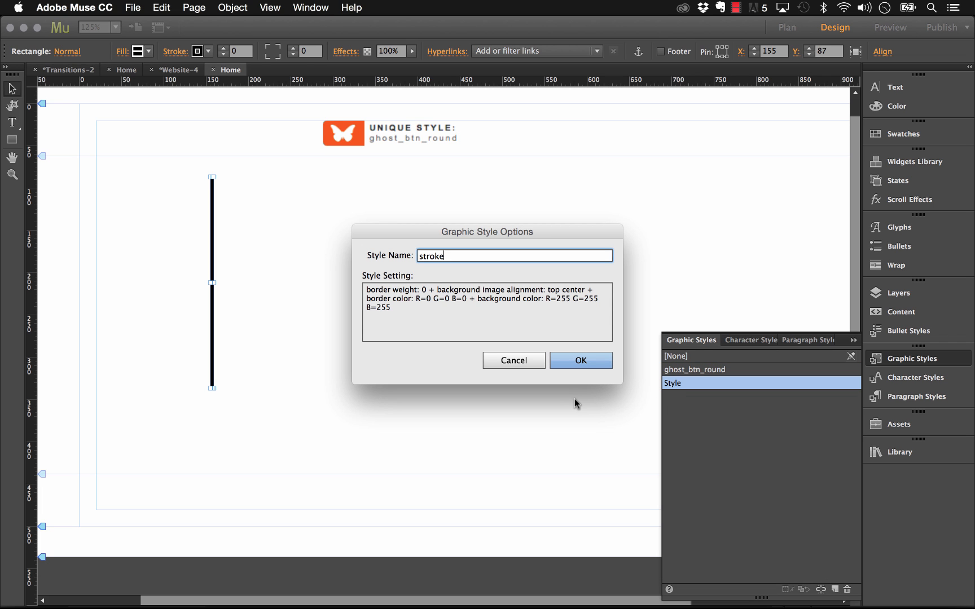
pyautogui.click(581, 361)
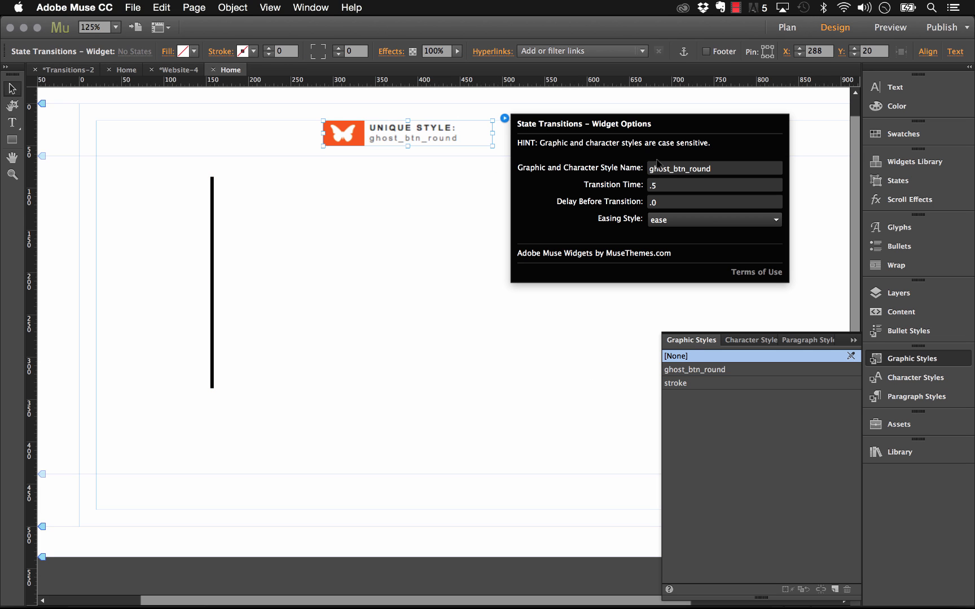
# Set the State Transitions widget to style 'stroke', 1-second time, .0 delay, ease easing
pyautogui.write('stroke')
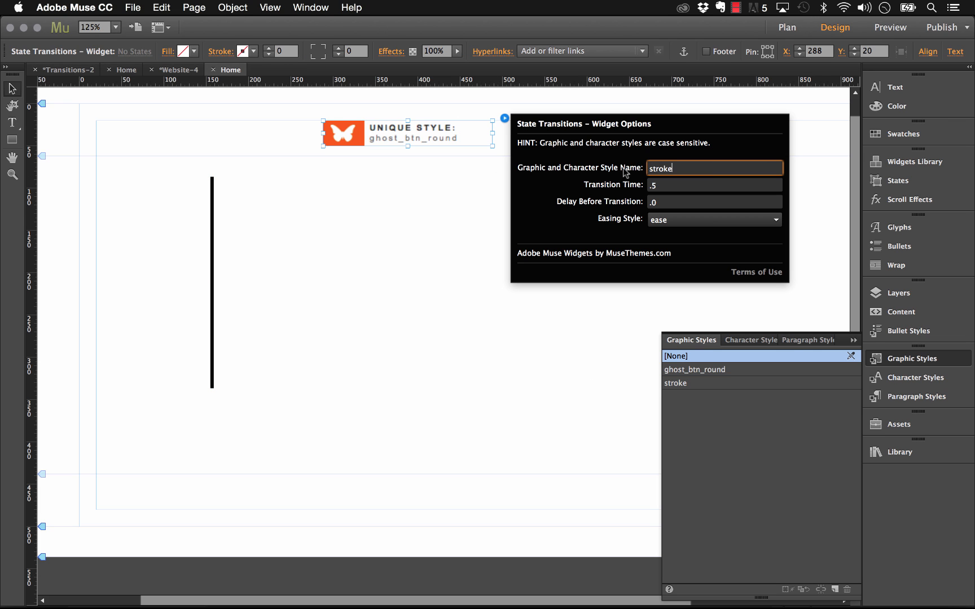
pyautogui.click(714, 184)
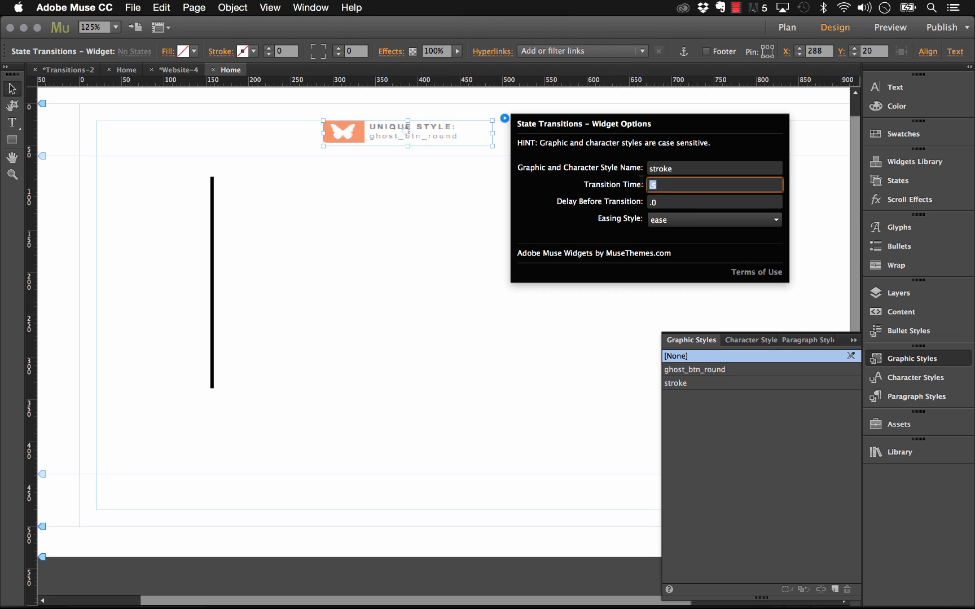
pyautogui.write('1')
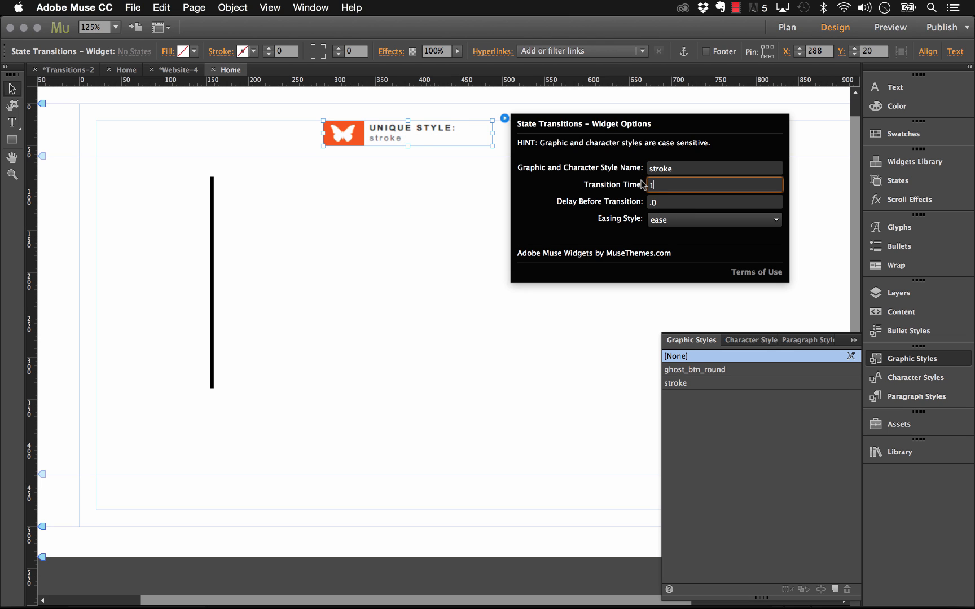
pyautogui.click(714, 201)
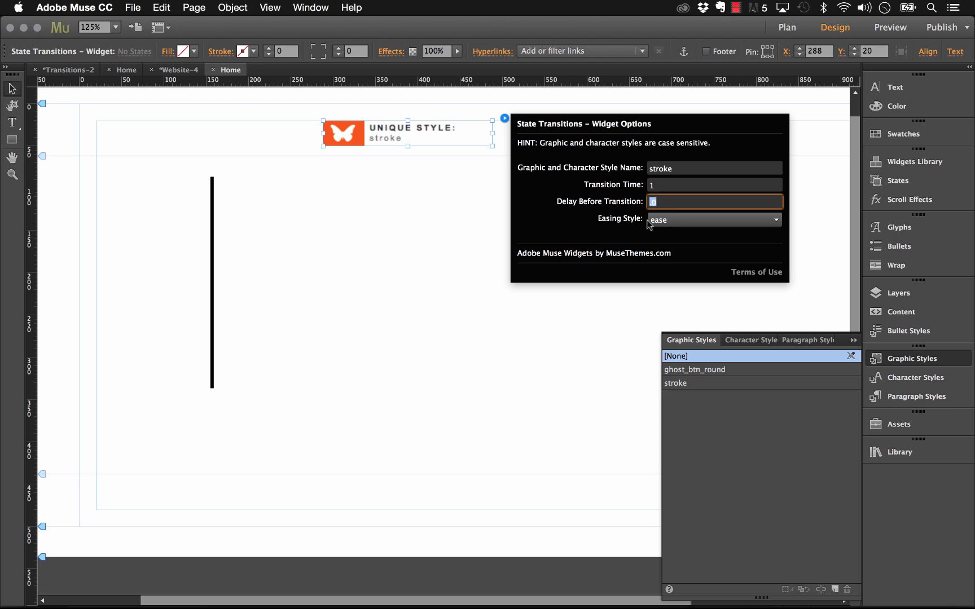
pyautogui.click(713, 220)
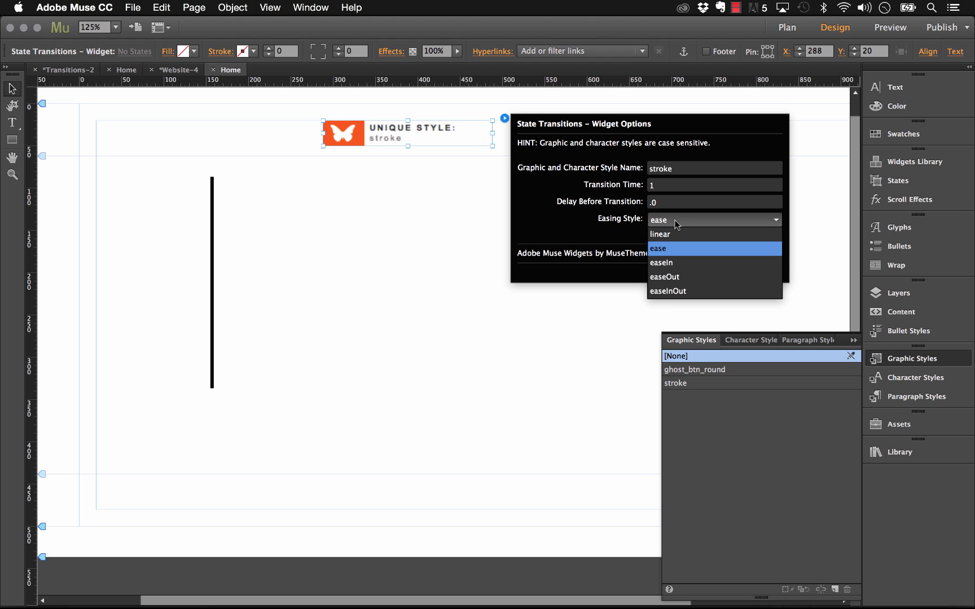
pyautogui.moveTo(751, 242)
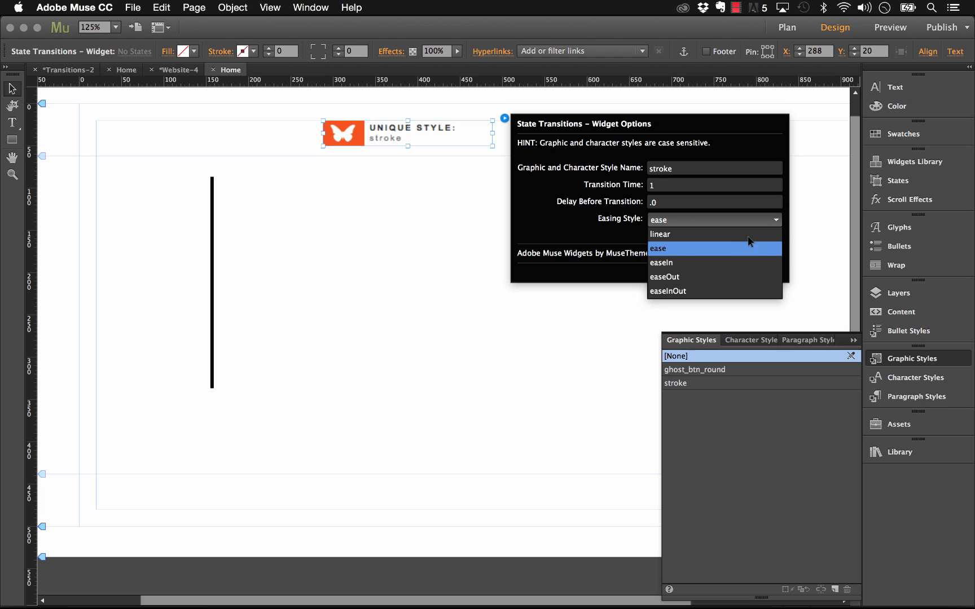
pyautogui.click(658, 248)
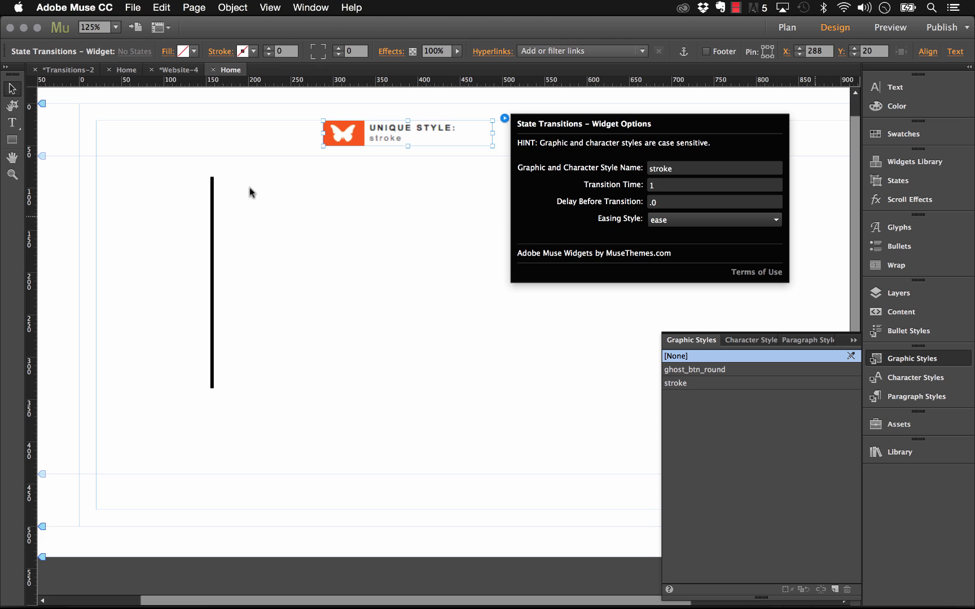
pyautogui.click(151, 7)
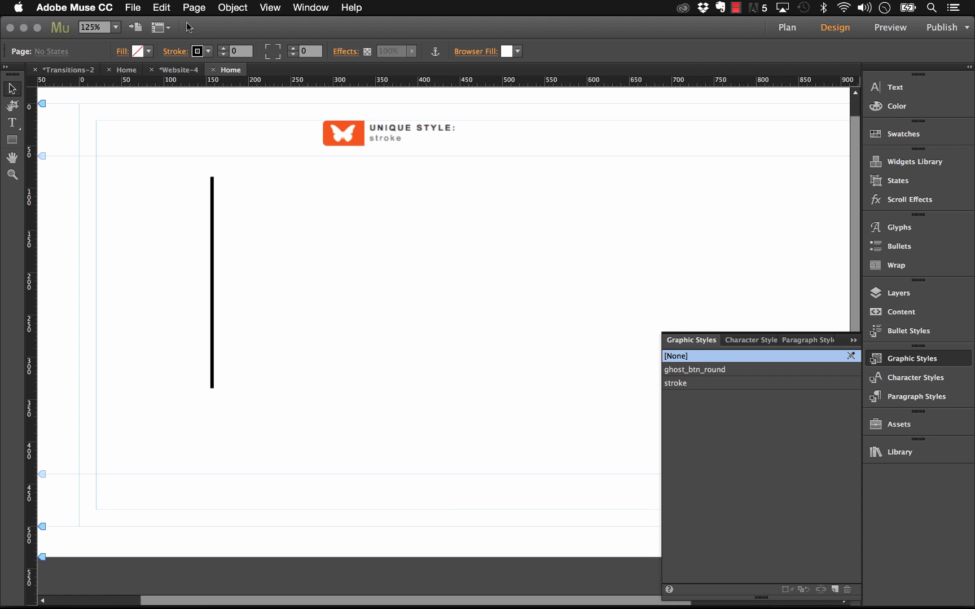
# At 100% zoom, rotate the line diagonally and group four copies into a diamond outline
pyautogui.click(116, 27)
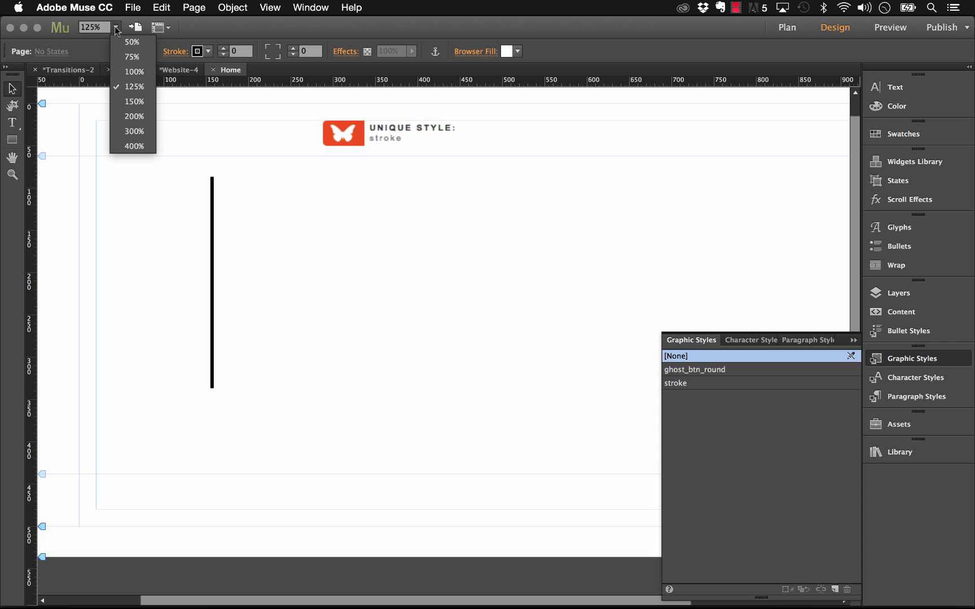
pyautogui.click(132, 71)
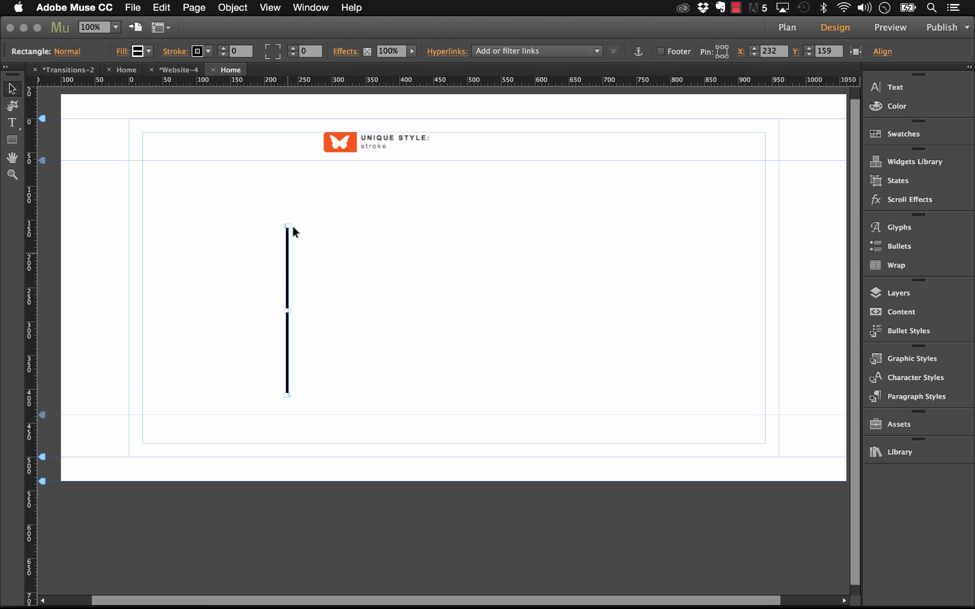
pyautogui.moveTo(287, 226); pyautogui.dragTo(347, 251)
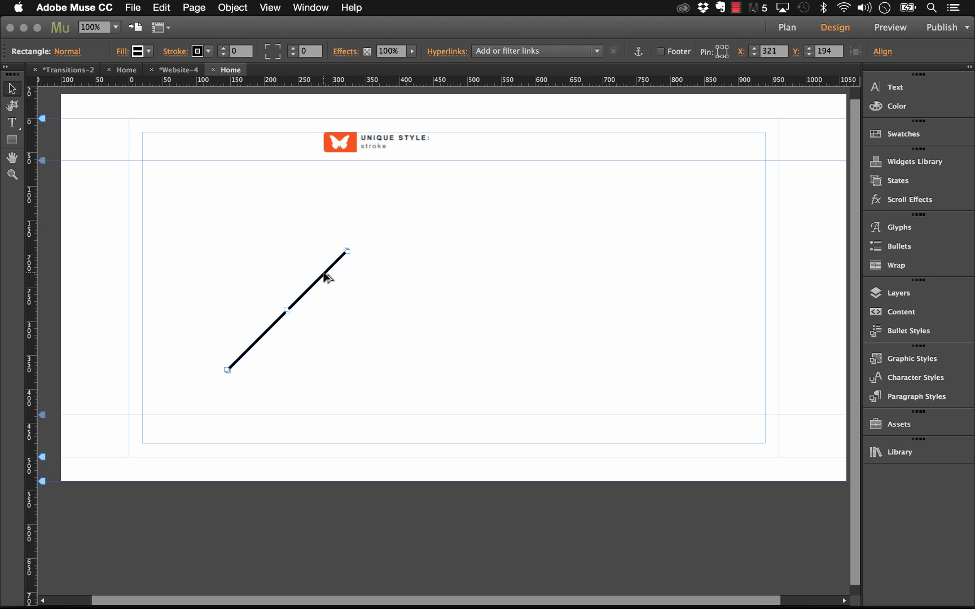
pyautogui.moveTo(289, 309); pyautogui.dragTo(422, 309)
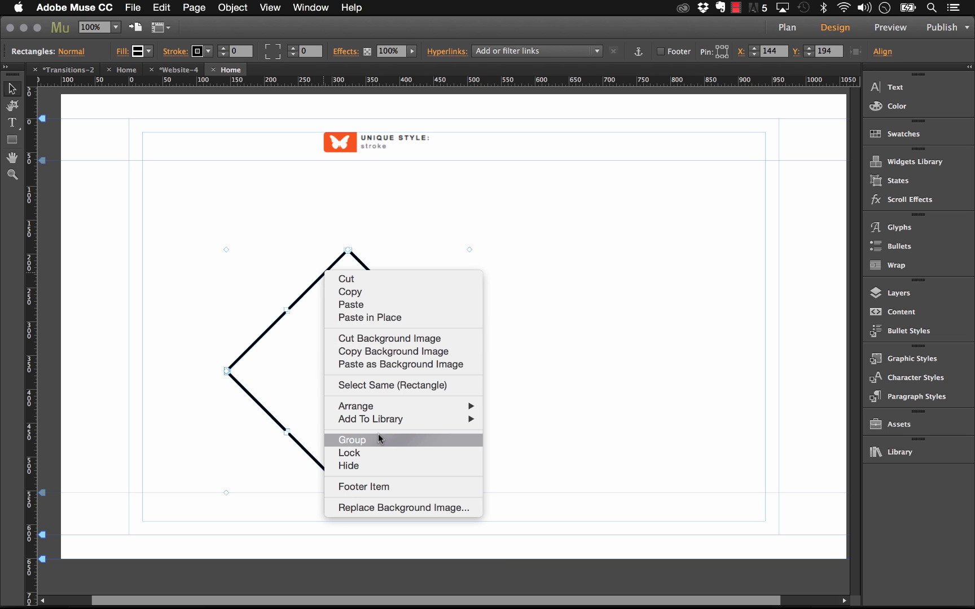
pyautogui.click(351, 440)
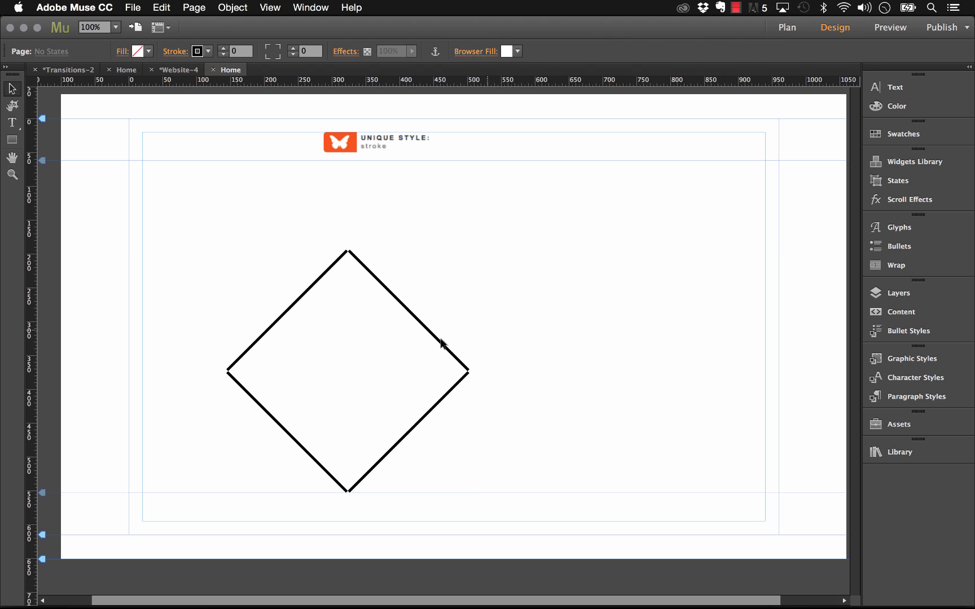
pyautogui.click(414, 325)
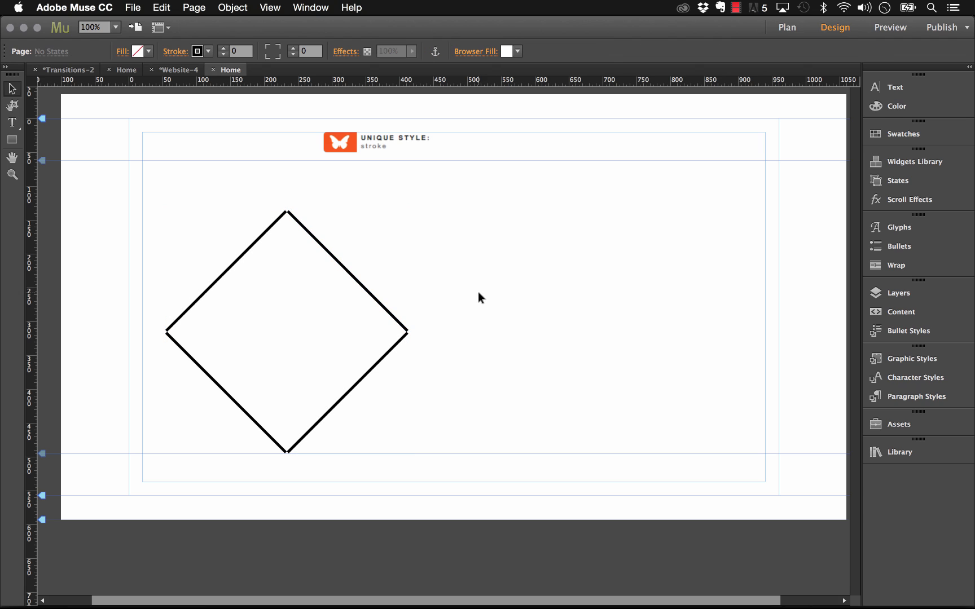
pyautogui.moveTo(443, 263)
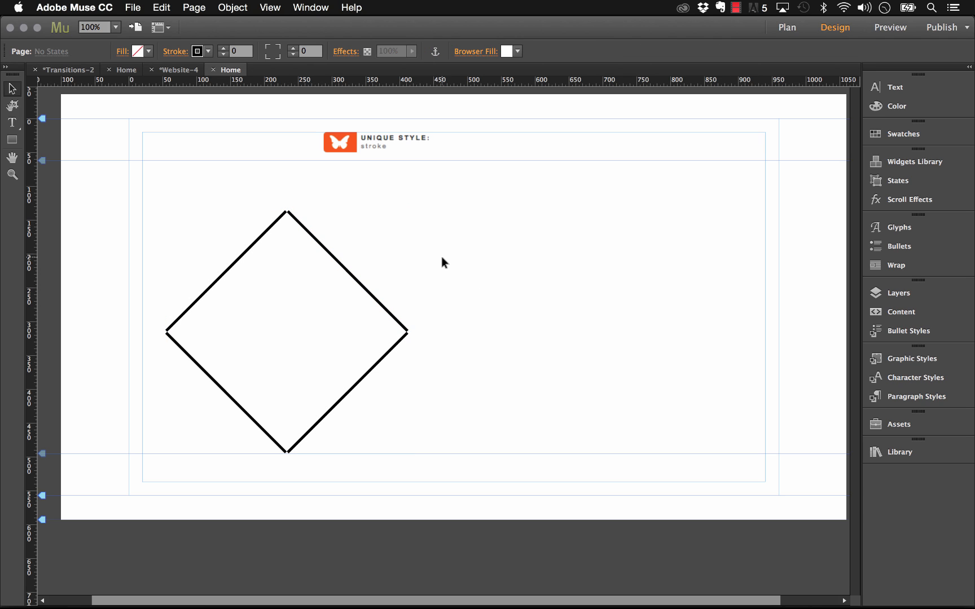
pyautogui.moveTo(450, 268)
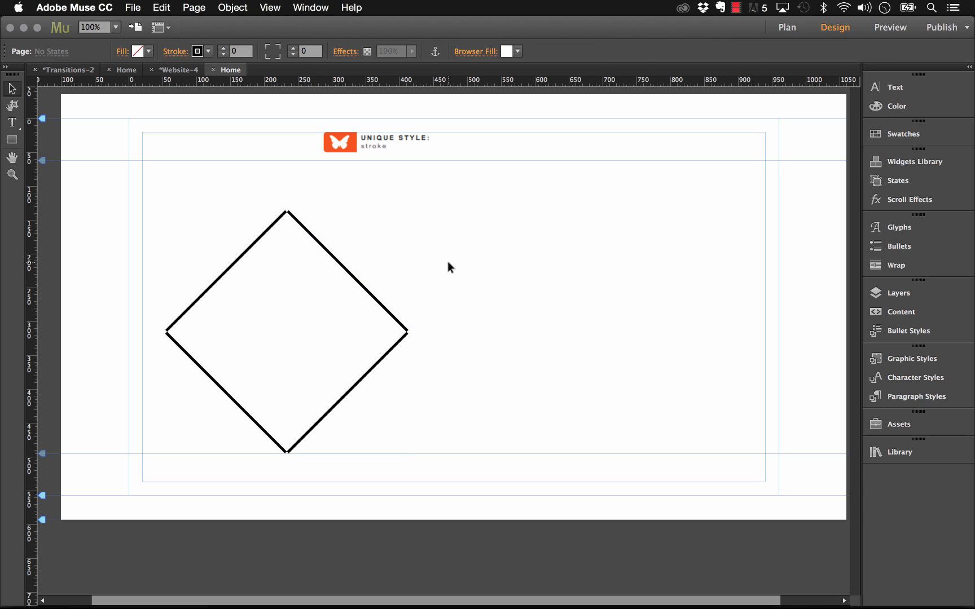
# Place a State Button right of the diamond, enlarge it, and set its fill to none
pyautogui.click(915, 162)
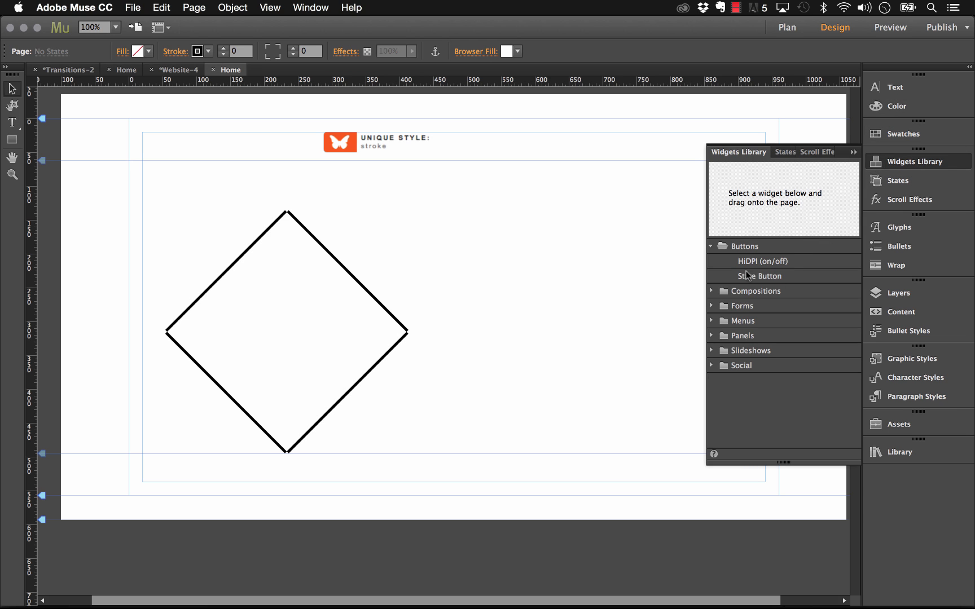
pyautogui.moveTo(758, 275); pyautogui.dragTo(510, 215)
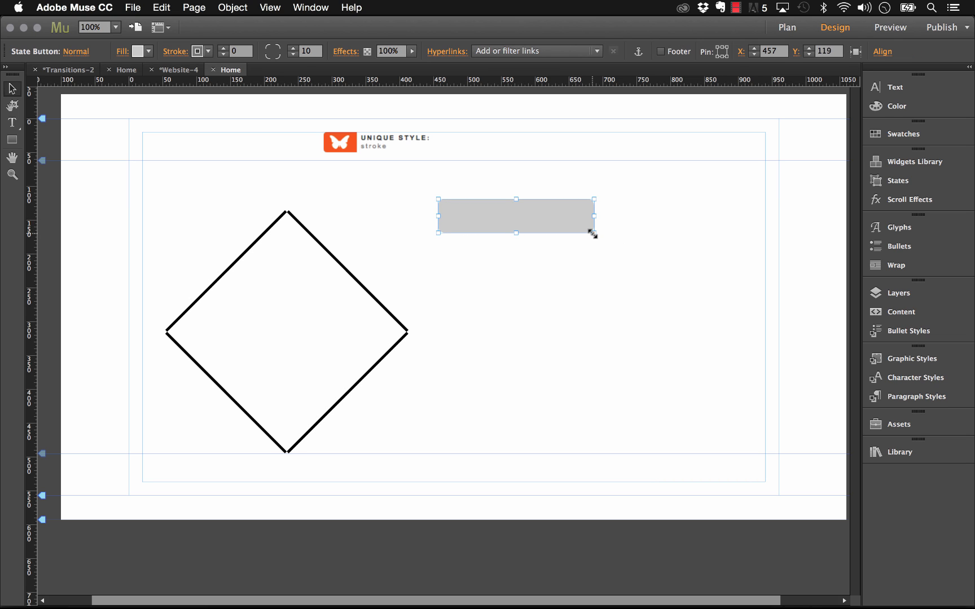
pyautogui.moveTo(592, 235); pyautogui.dragTo(749, 468)
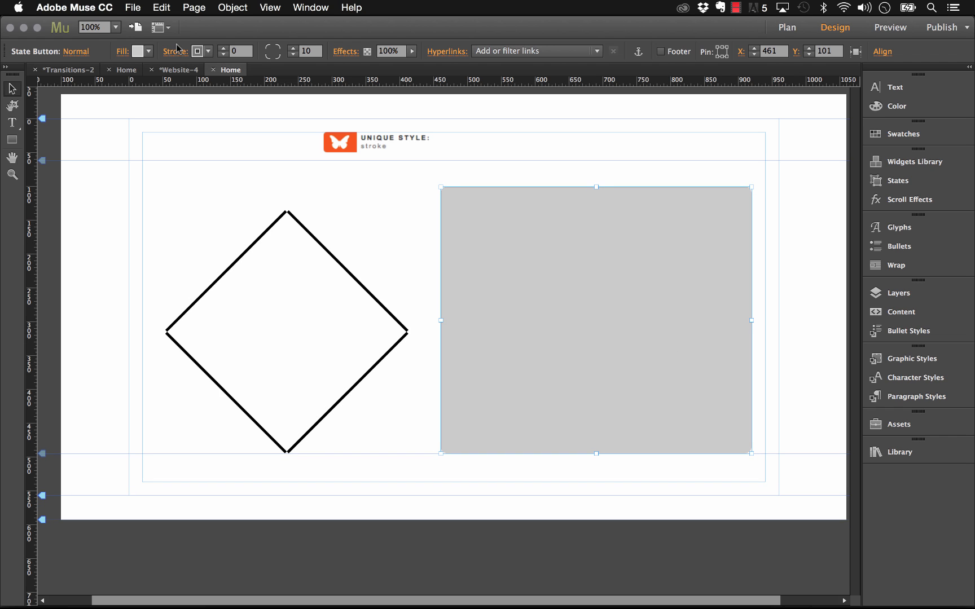
pyautogui.click(148, 51)
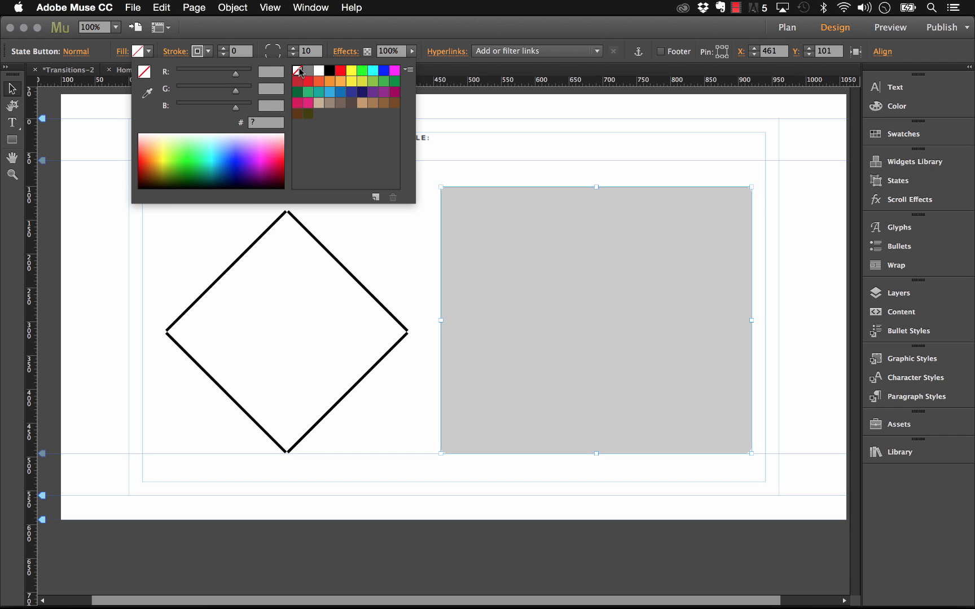
pyautogui.click(125, 100)
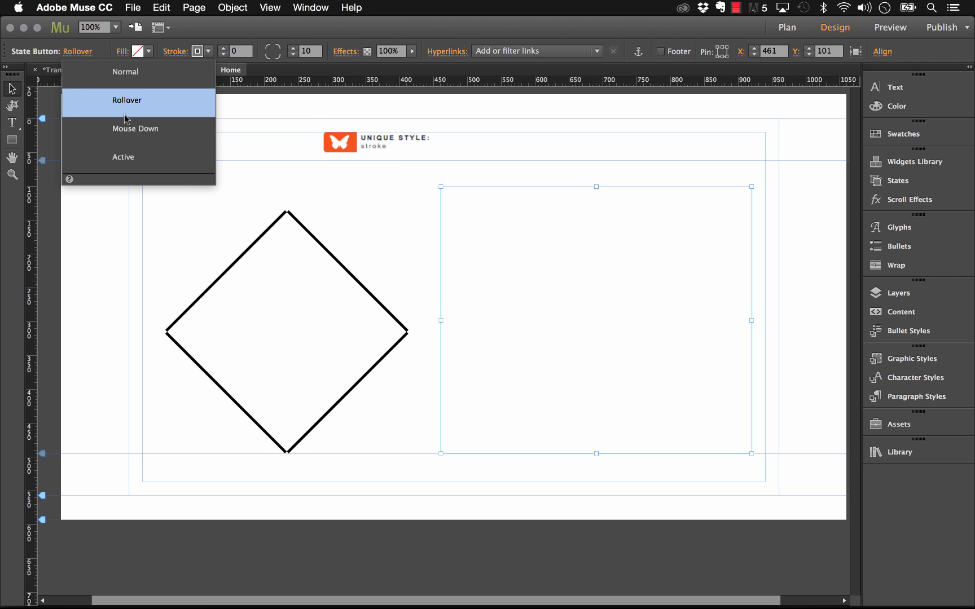
pyautogui.moveTo(597, 144)
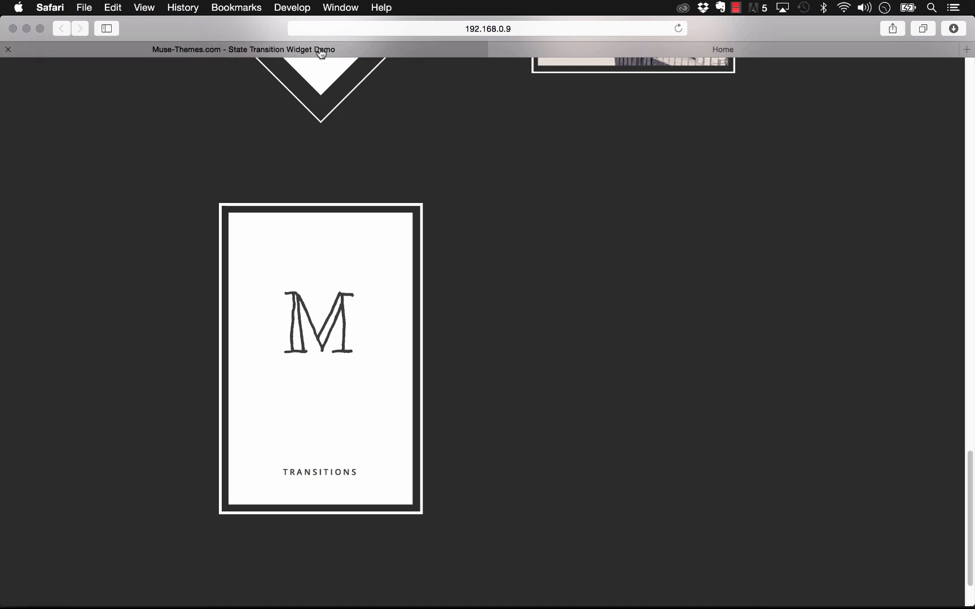
# Scroll the Safari demo page to the diamond example, then return to Muse
pyautogui.scroll(3)
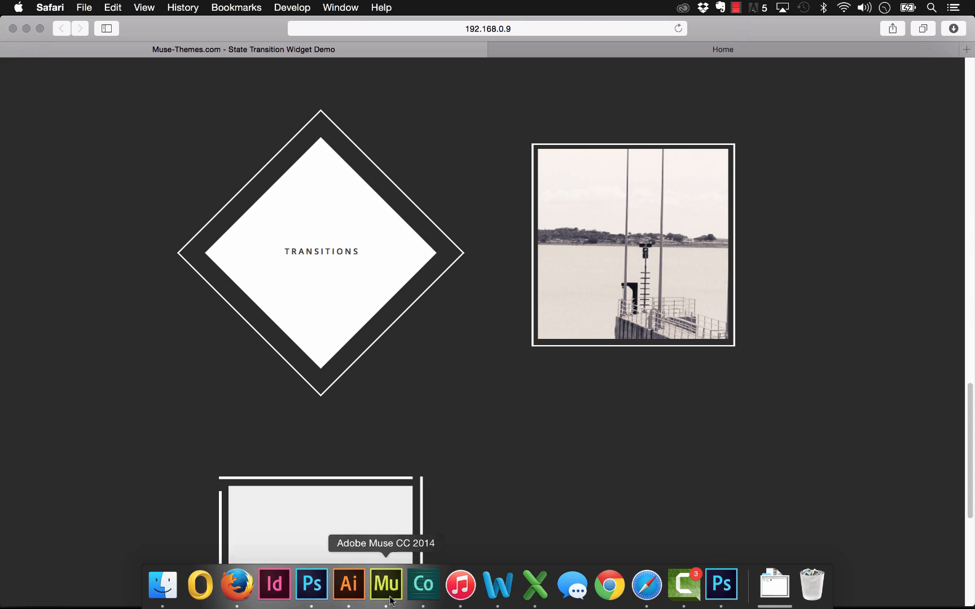
pyautogui.click(386, 584)
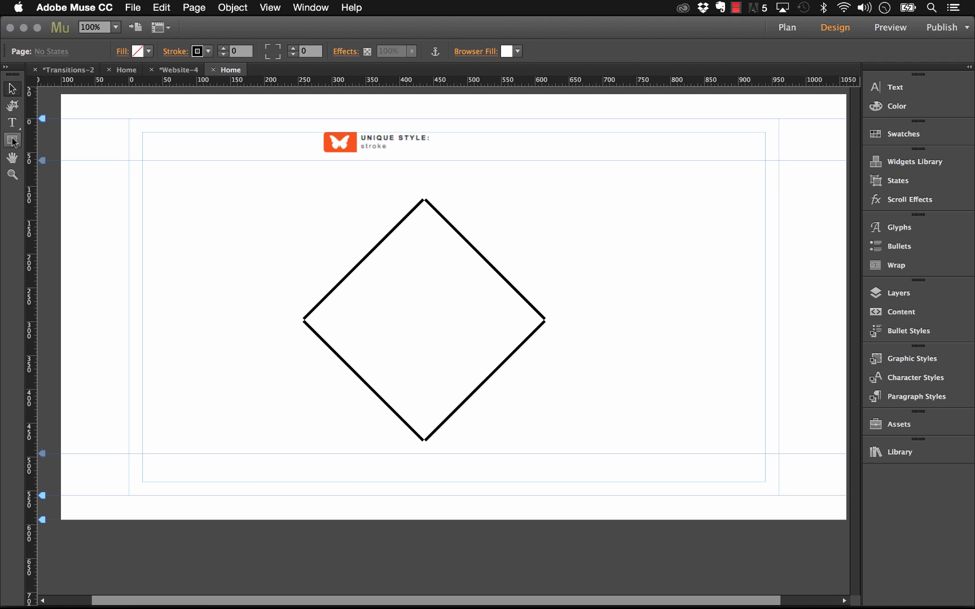
# Draw the grey inner diamond shape and keep its fill grey in the Rollover state
pyautogui.moveTo(545, 151); pyautogui.dragTo(685, 286)
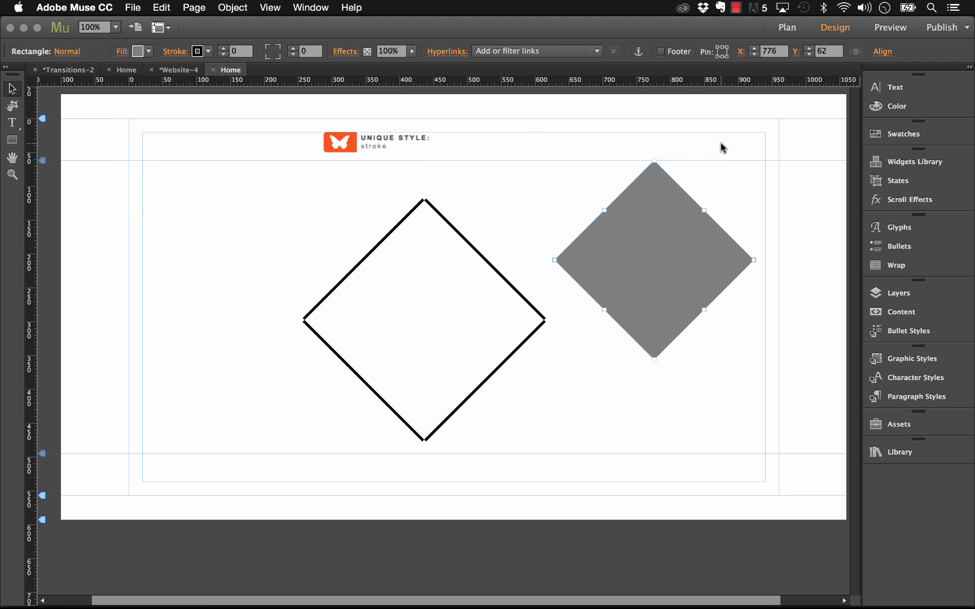
pyautogui.moveTo(85, 54)
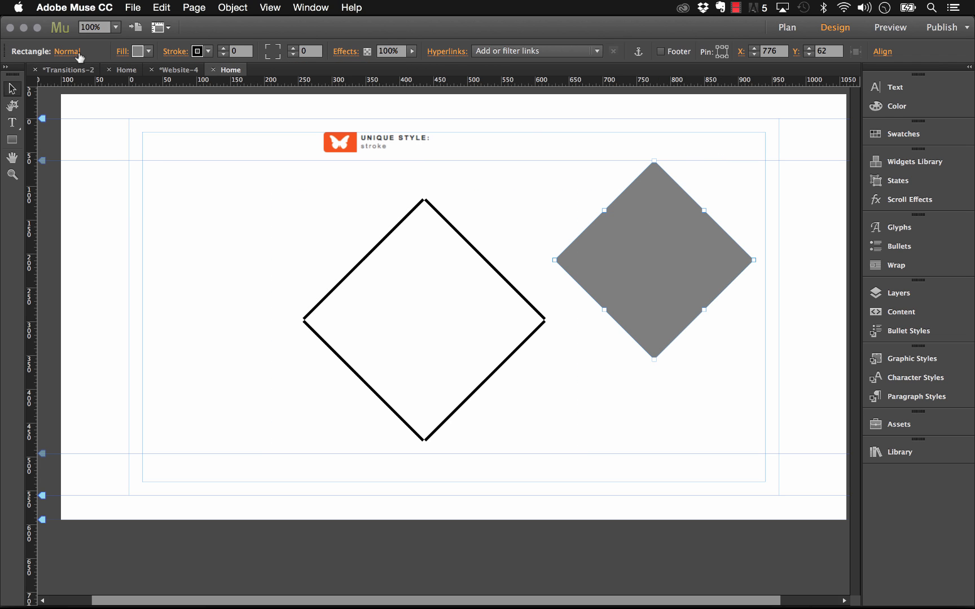
pyautogui.click(68, 51)
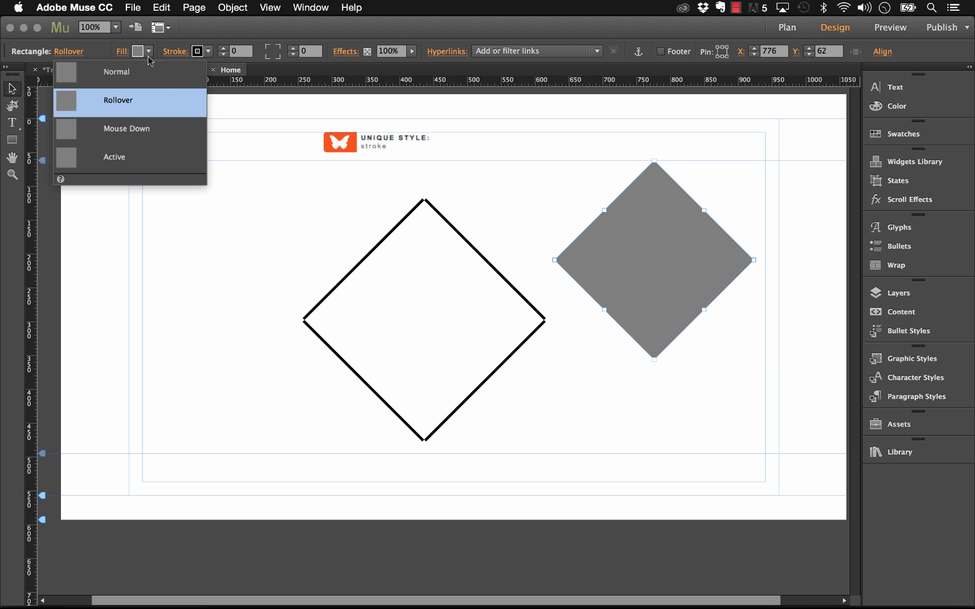
pyautogui.click(148, 51)
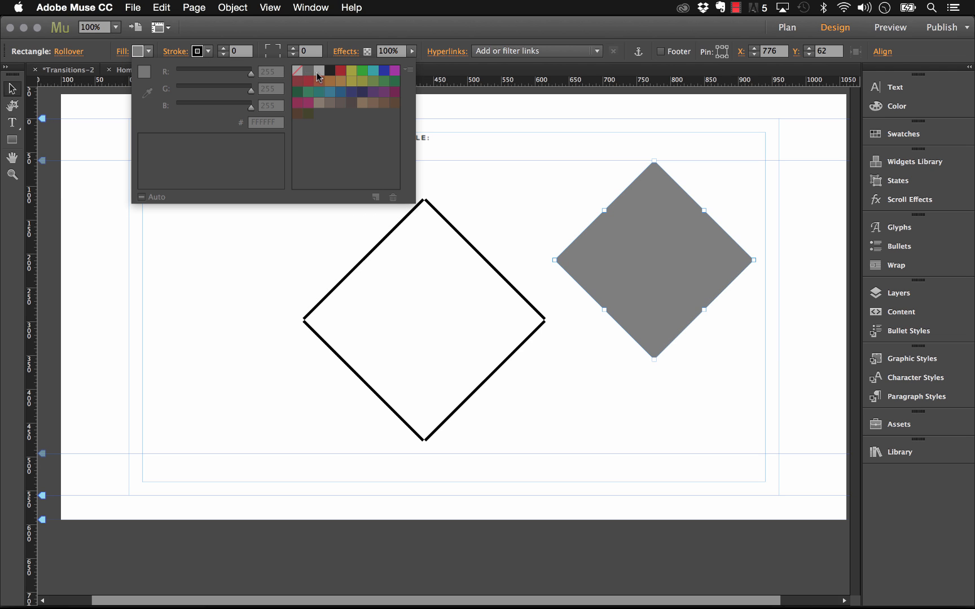
pyautogui.click(297, 70)
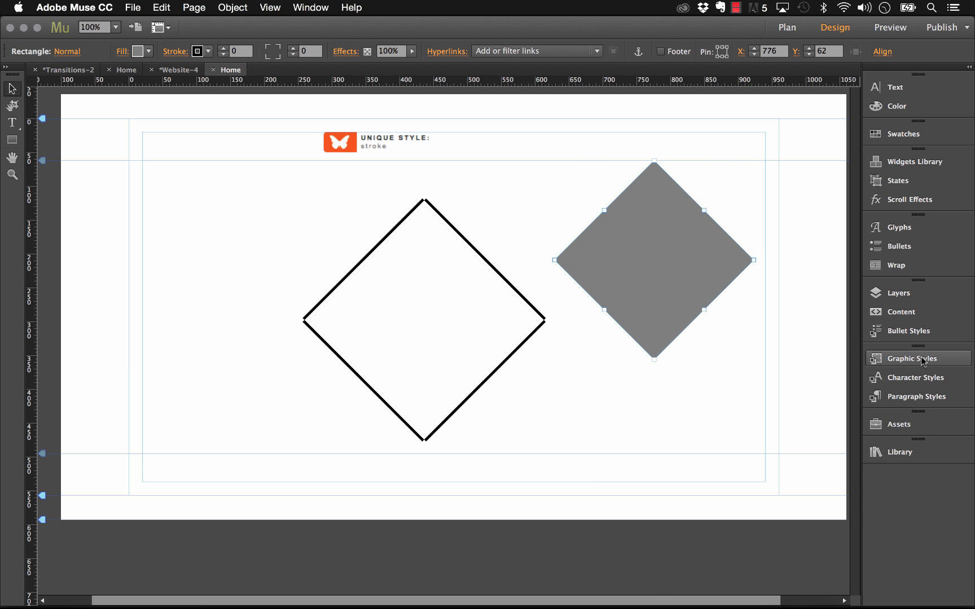
# Create a graphic style from the grey diamond and name it 'fill'
pyautogui.click(917, 359)
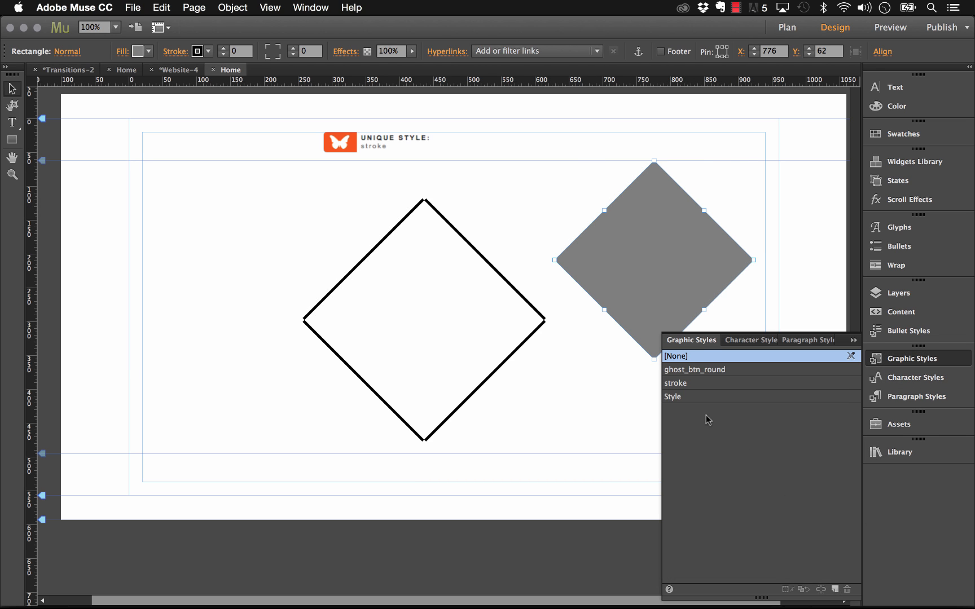
pyautogui.doubleClick(673, 397)
pyautogui.write('fill')
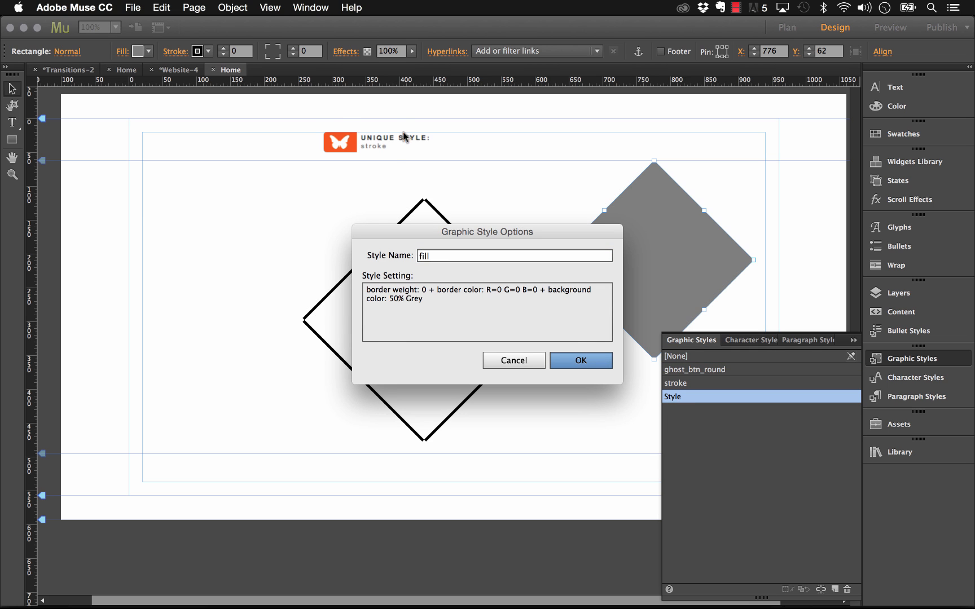
pyautogui.click(580, 361)
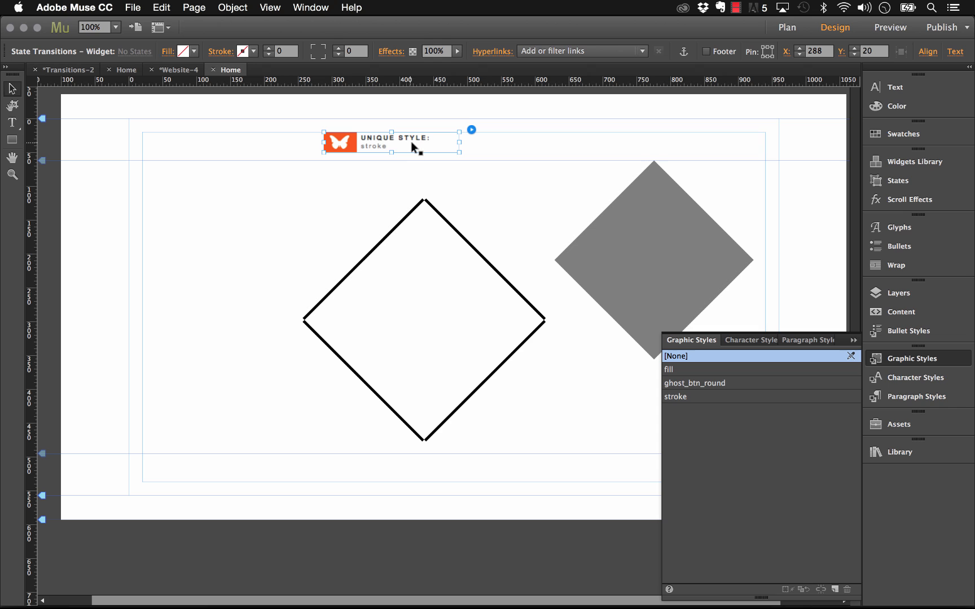
# Copy the stroke widget to the left and set its transition time and easing for 'fill'
pyautogui.moveTo(389, 141); pyautogui.dragTo(193, 141)
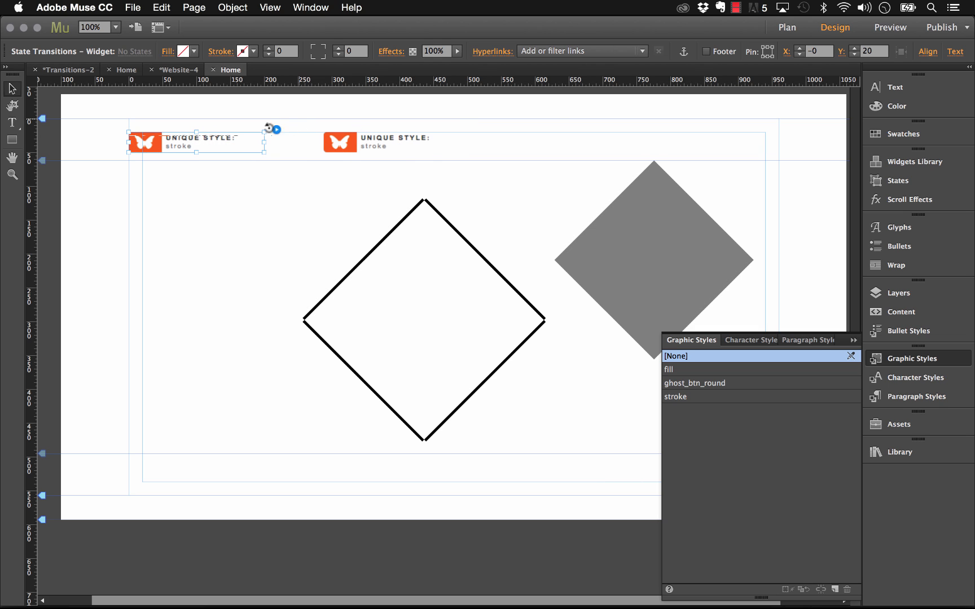
pyautogui.click(275, 129)
pyautogui.write('fill')
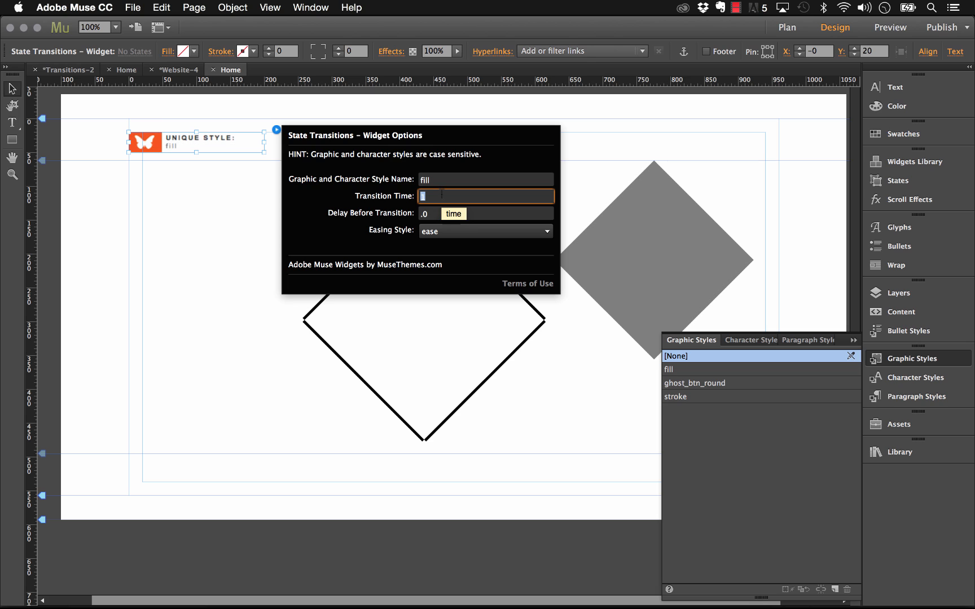
pyautogui.click(486, 231)
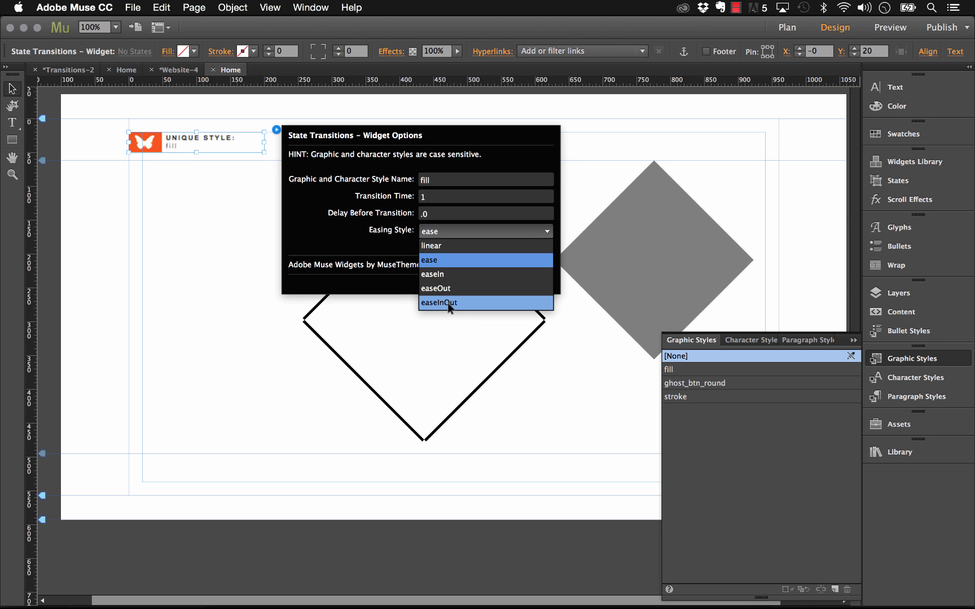
pyautogui.click(448, 302)
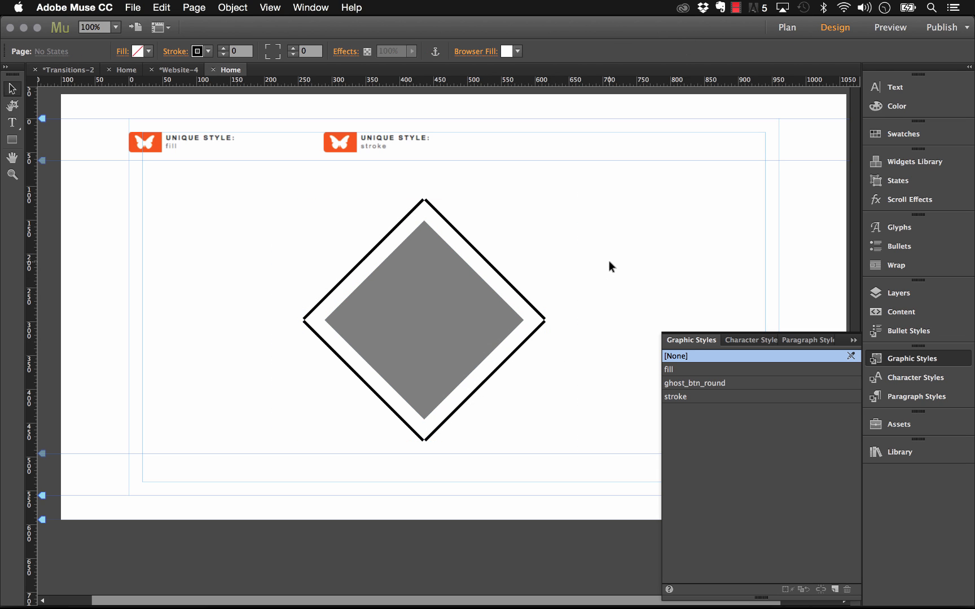
# Preview the current page in the browser via File > Preview Page in Browser
pyautogui.click(145, 7)
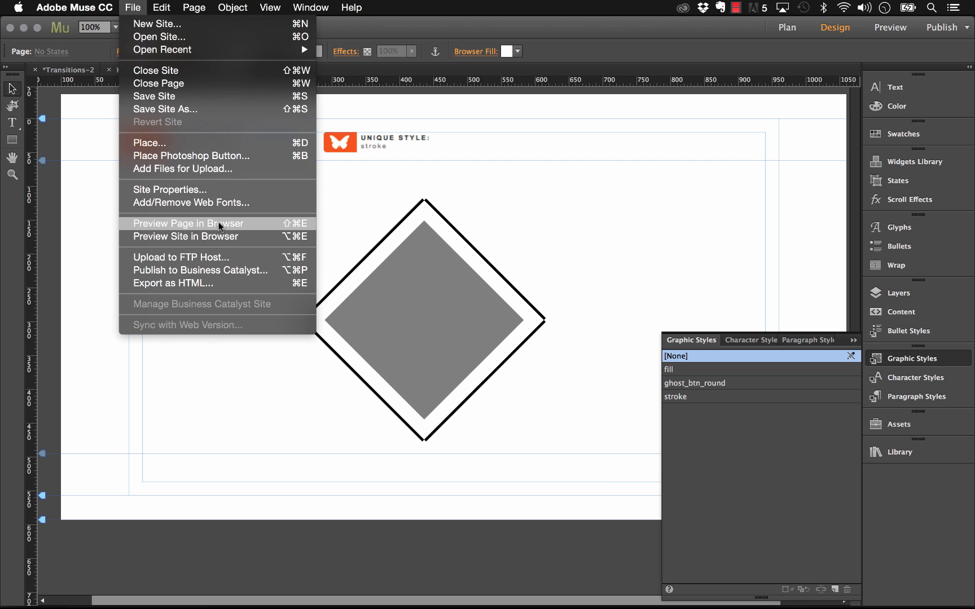
pyautogui.click(188, 224)
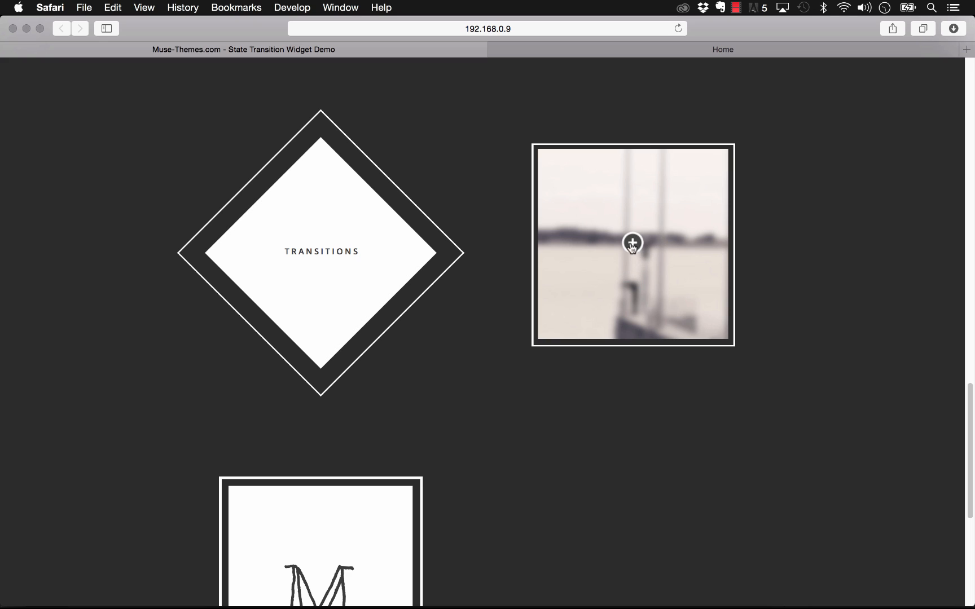
pyautogui.moveTo(633, 248)
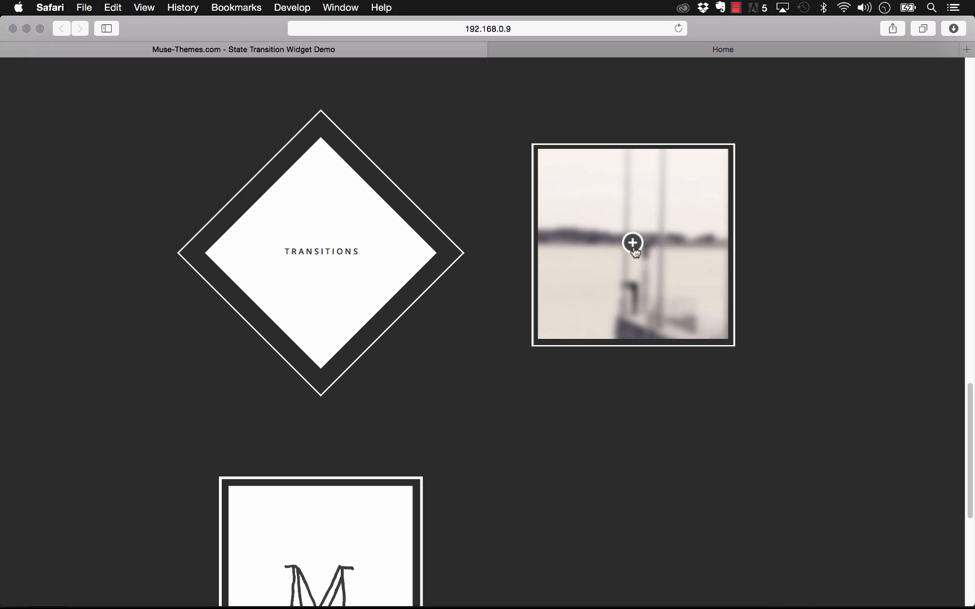
pyautogui.moveTo(630, 251)
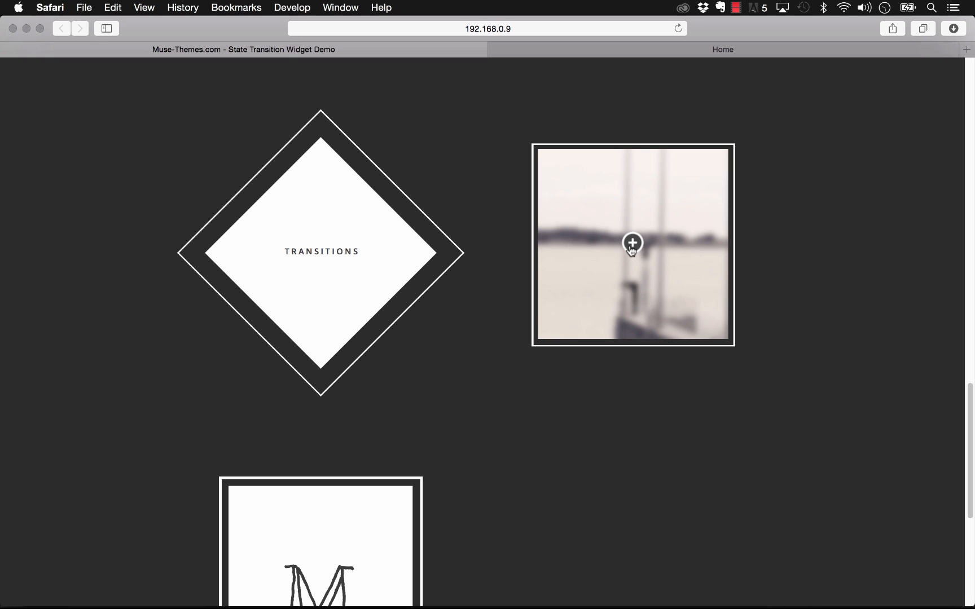
pyautogui.moveTo(602, 208)
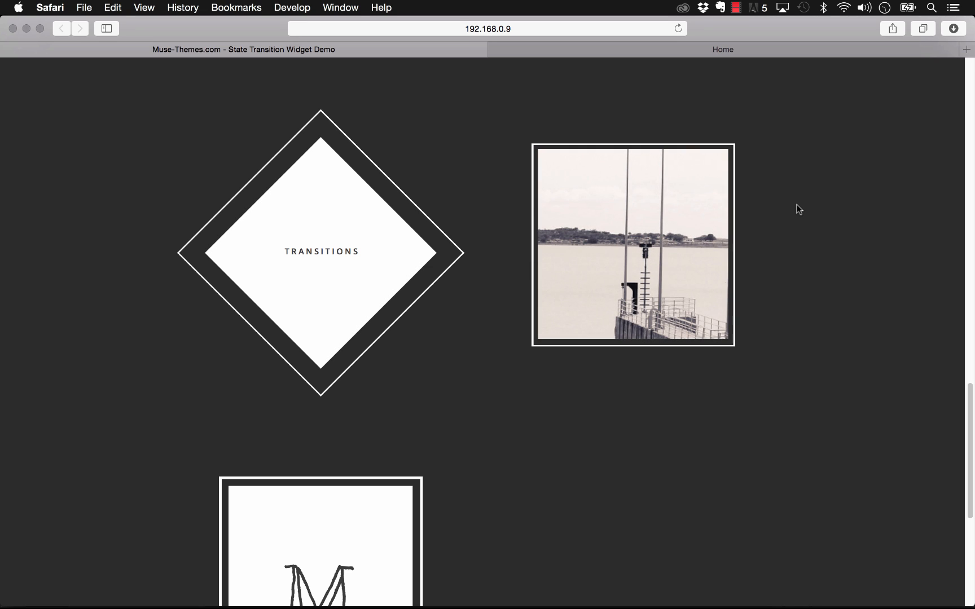
pyautogui.moveTo(801, 209)
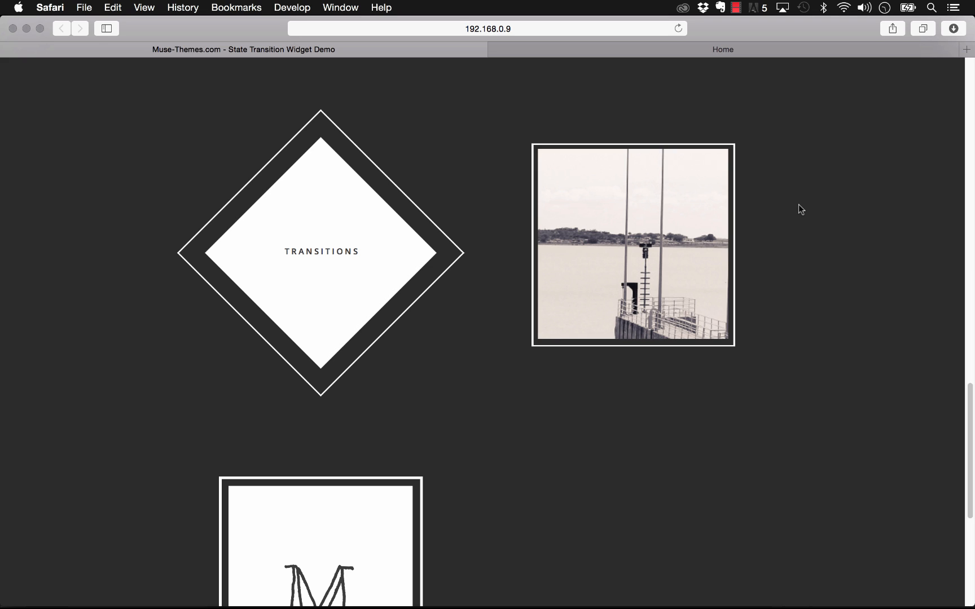
pyautogui.moveTo(699, 226)
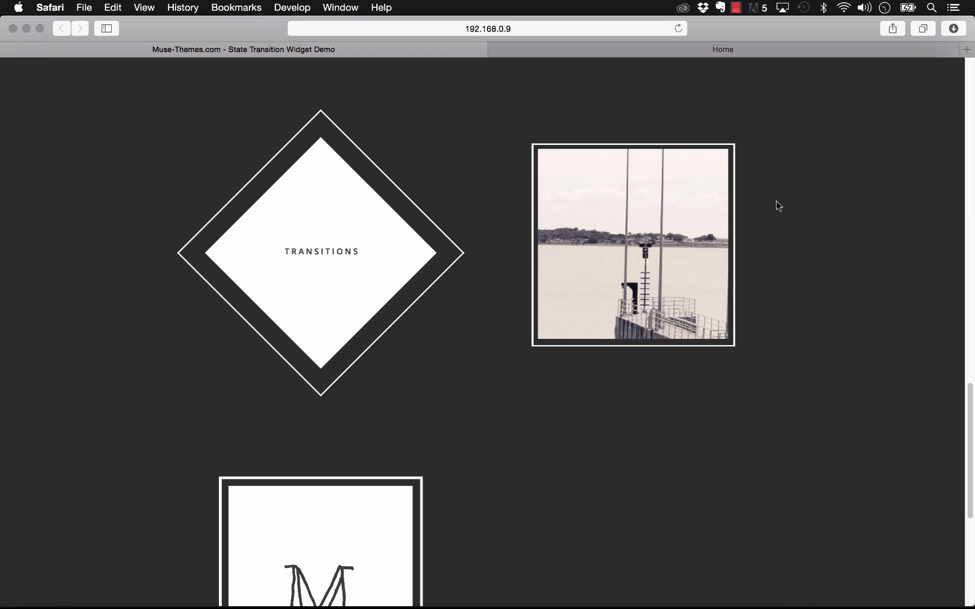
pyautogui.moveTo(681, 450)
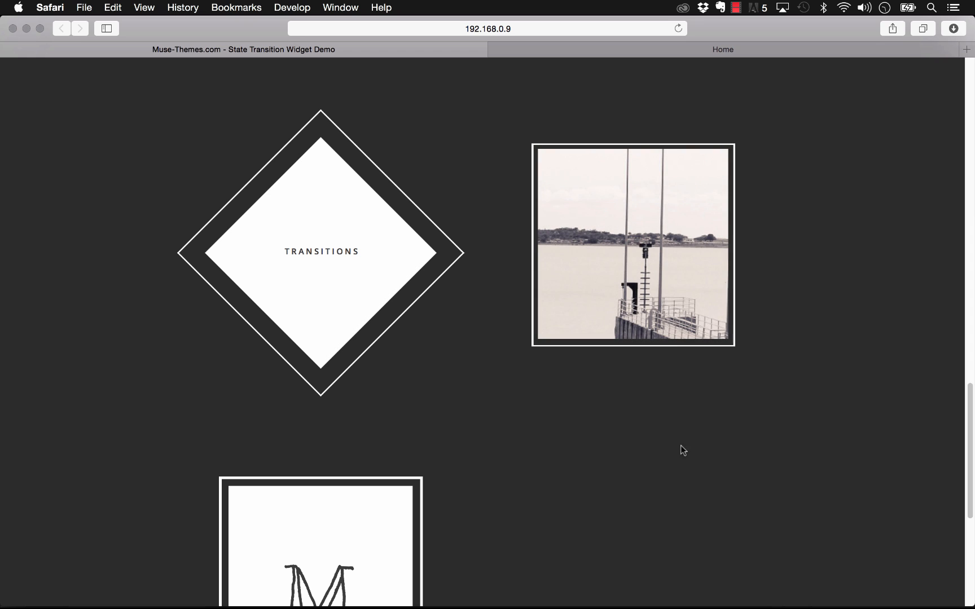
pyautogui.moveTo(663, 182)
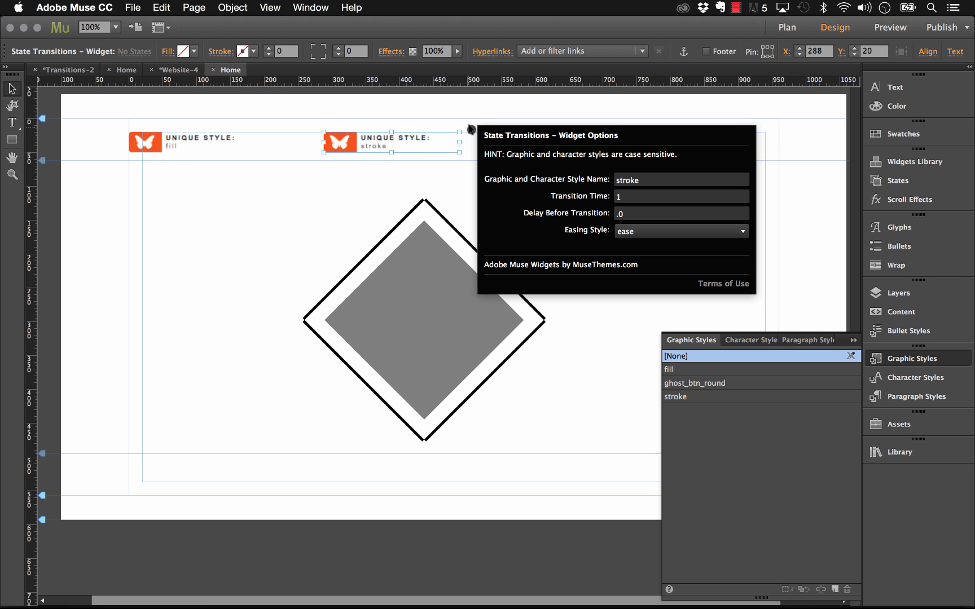
pyautogui.moveTo(473, 125)
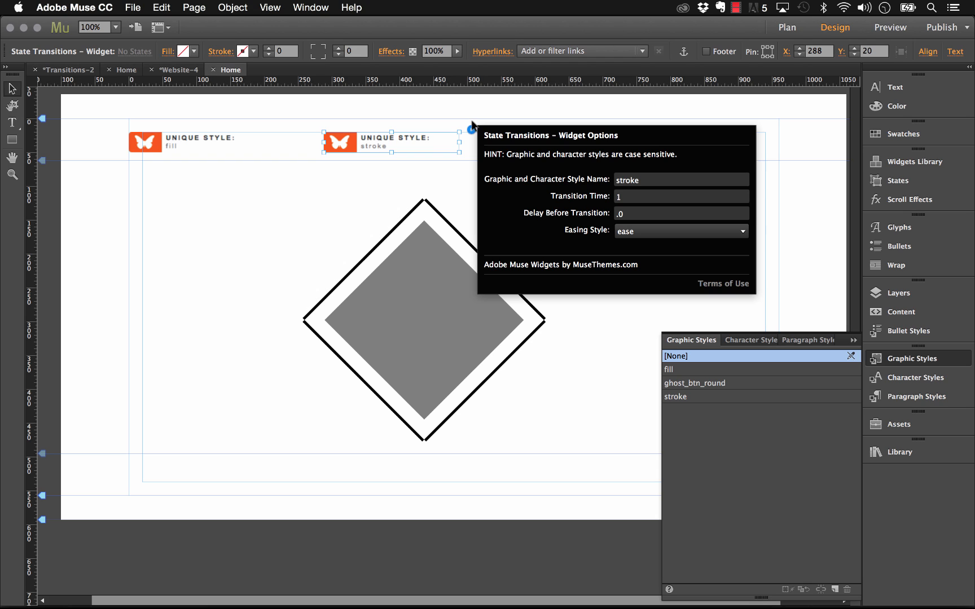
pyautogui.moveTo(412, 147)
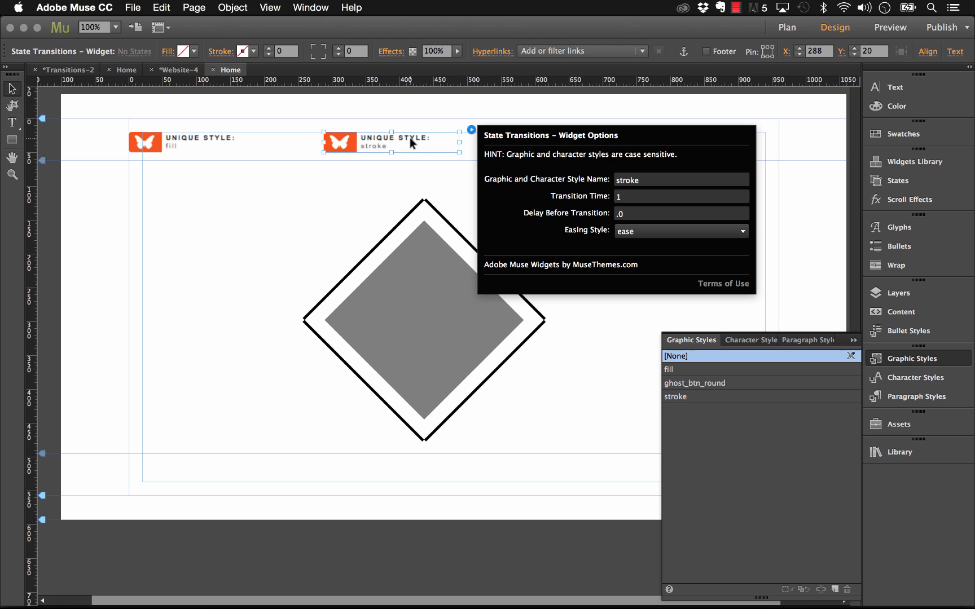
pyautogui.moveTo(407, 114)
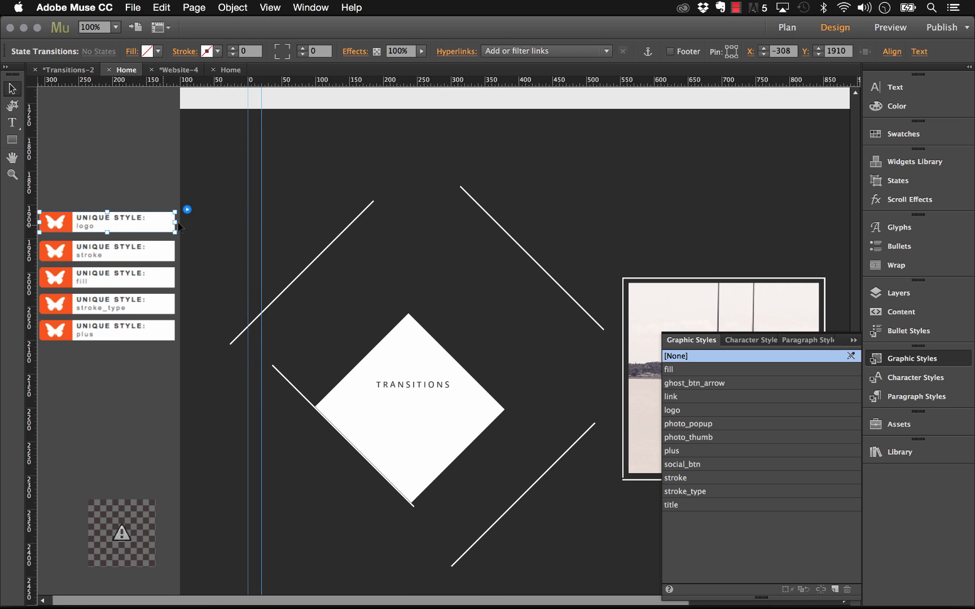
# Show the 'logo' widget's transition settings: 1-second time, 0.2 delay, ease
pyautogui.click(187, 209)
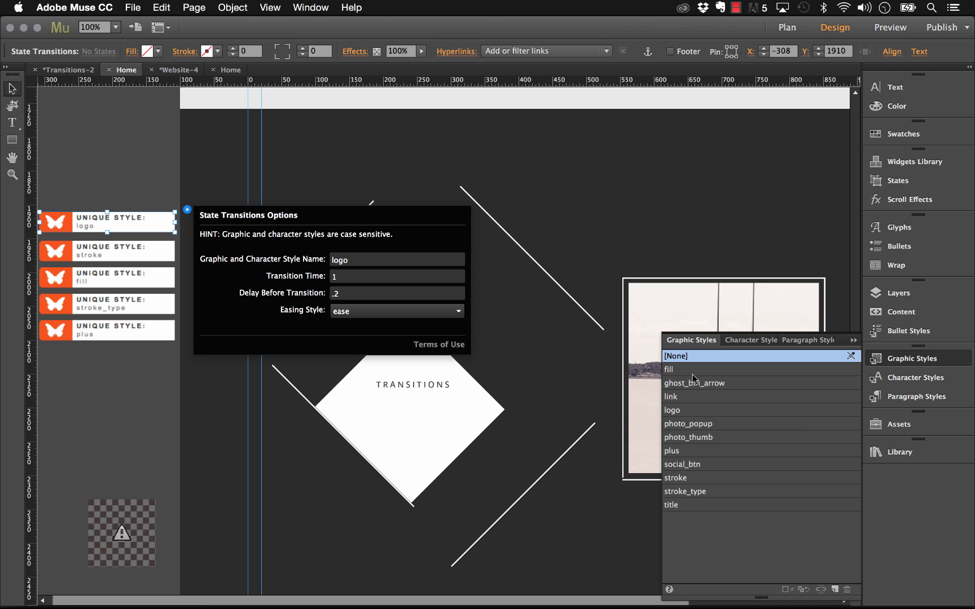
pyautogui.moveTo(115, 134)
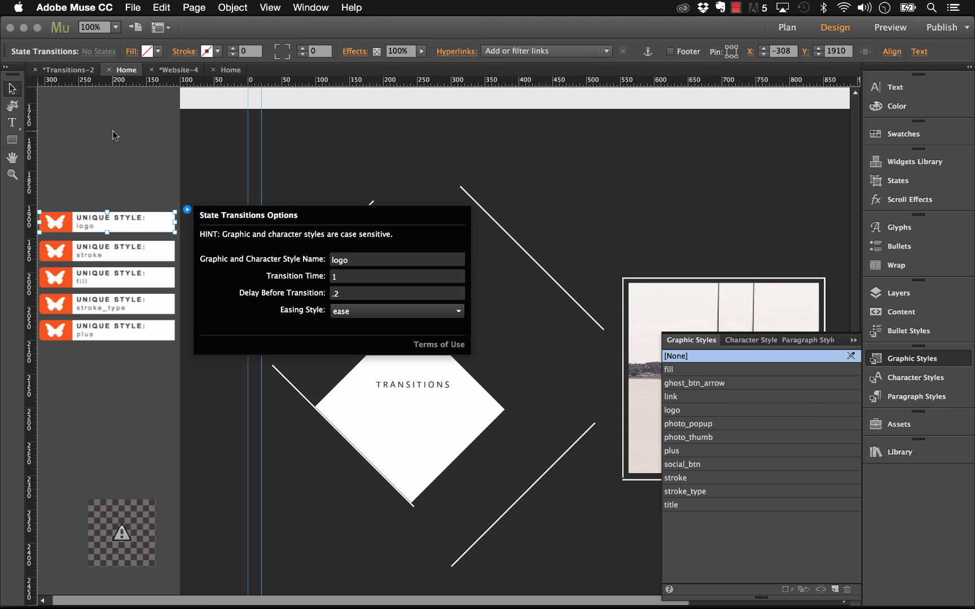